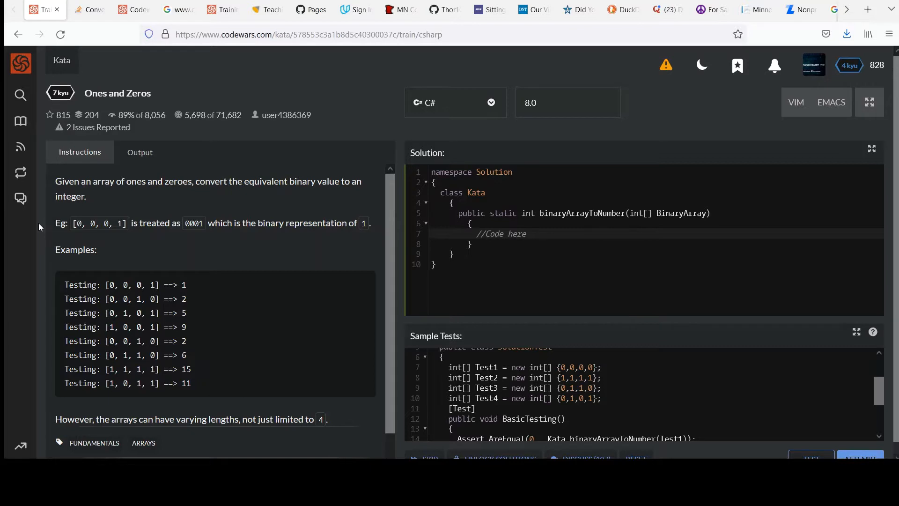
mouse_move(81, 236)
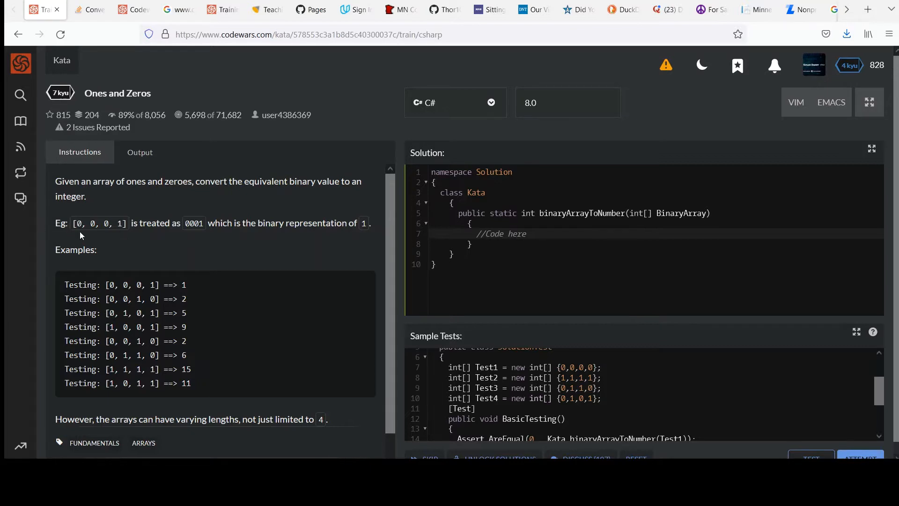
mouse_move(89, 234)
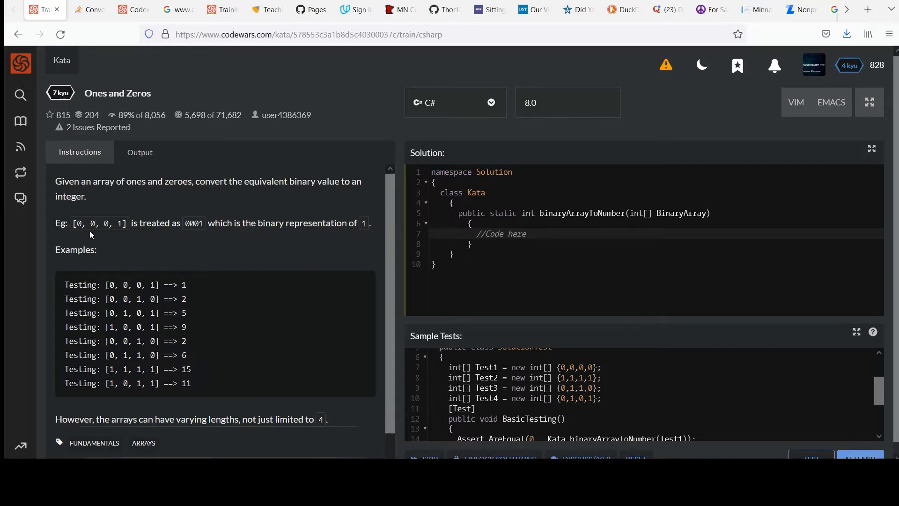
mouse_move(176, 234)
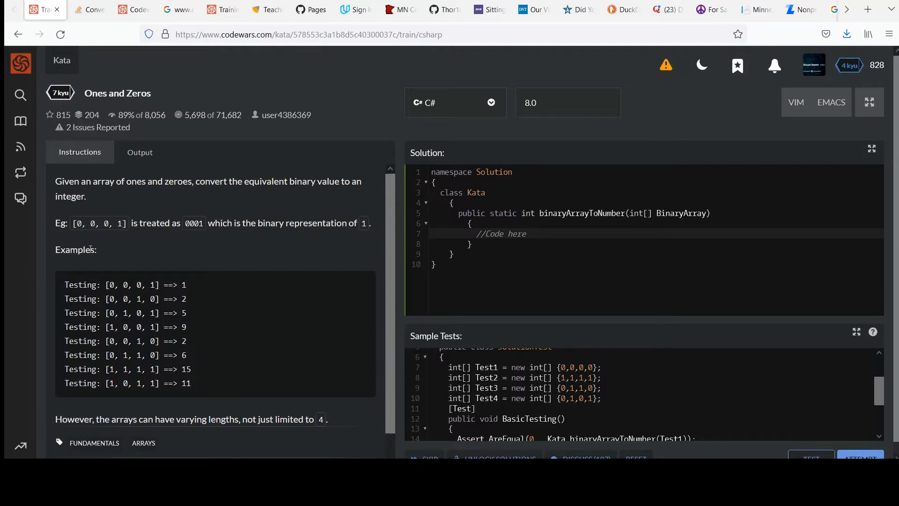
mouse_move(148, 293)
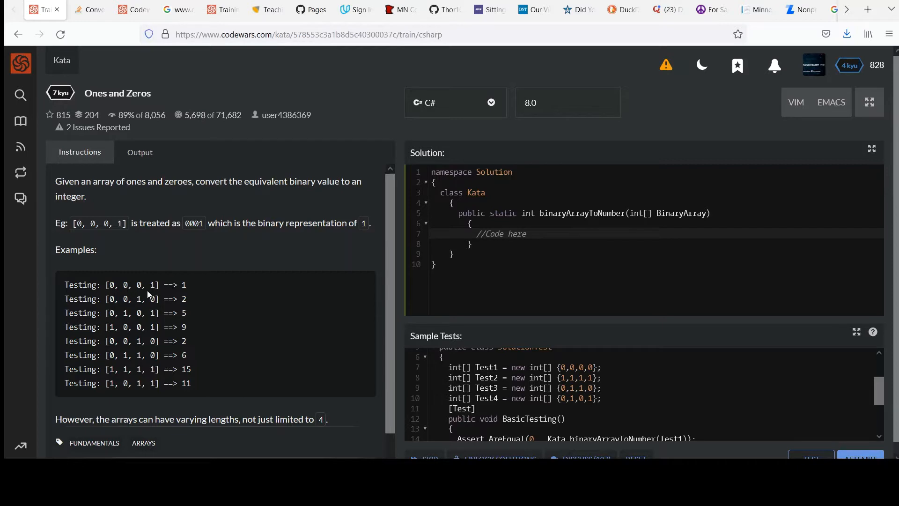
mouse_move(188, 294)
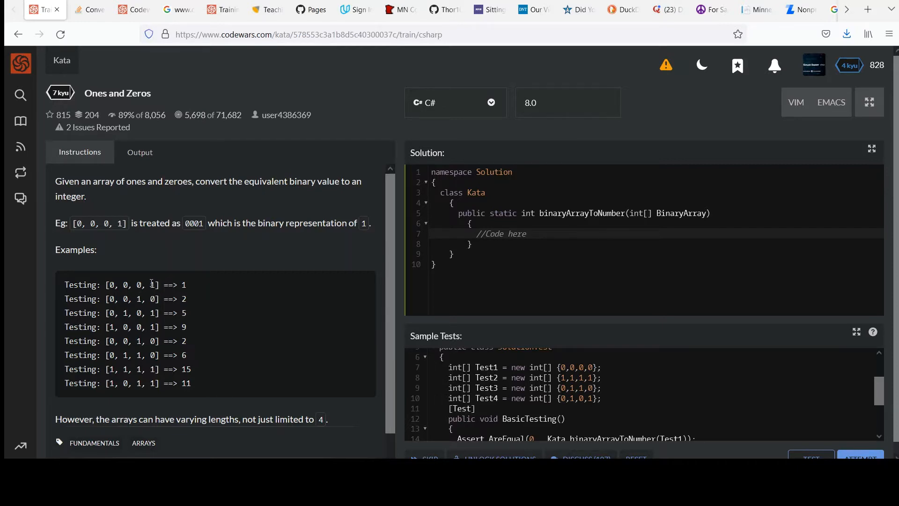
Highlight bits in the kata's example arrays while reading the description.
double_click(152, 285)
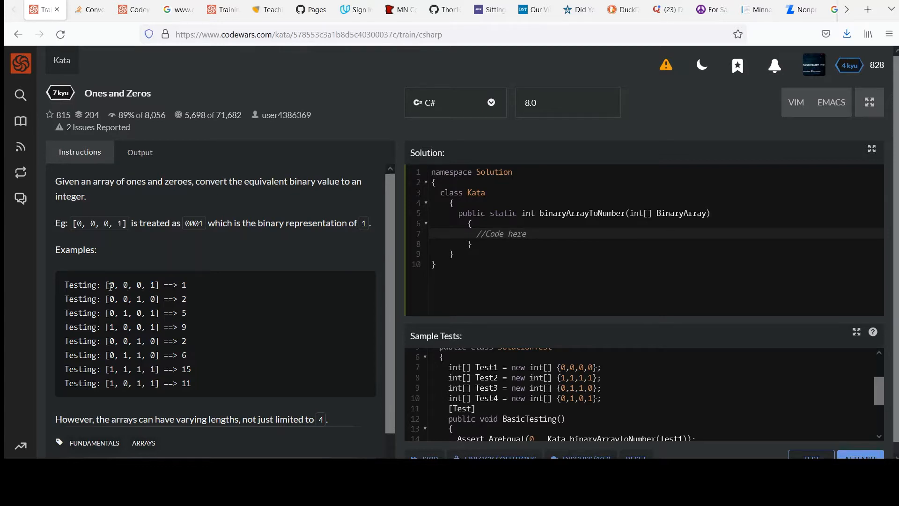
double_click(109, 284)
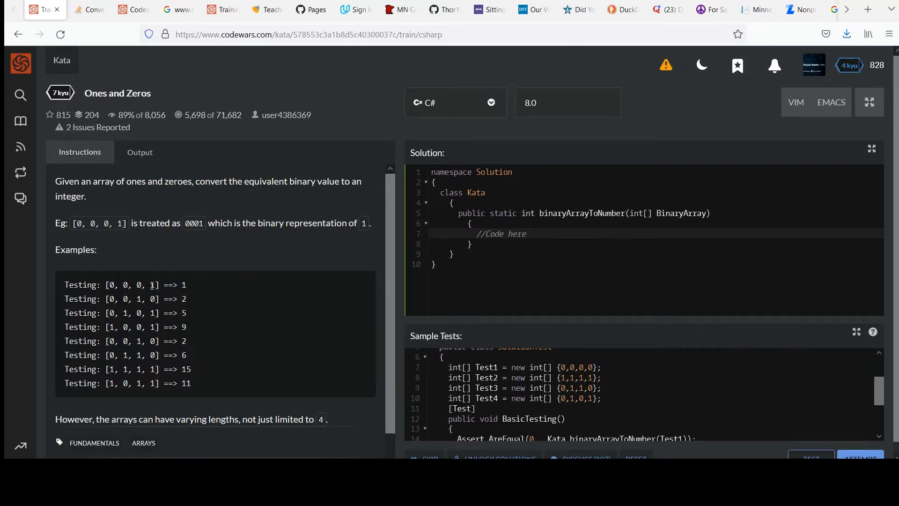
mouse_move(142, 297)
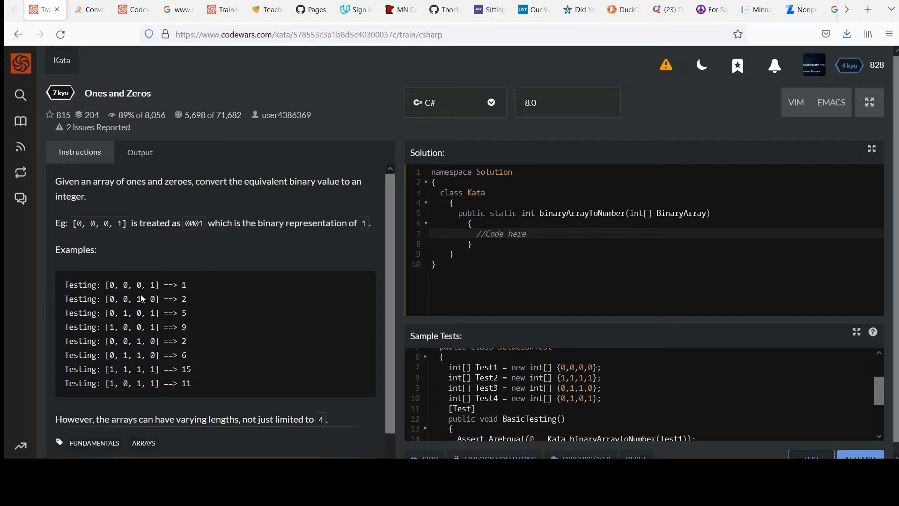
mouse_move(143, 299)
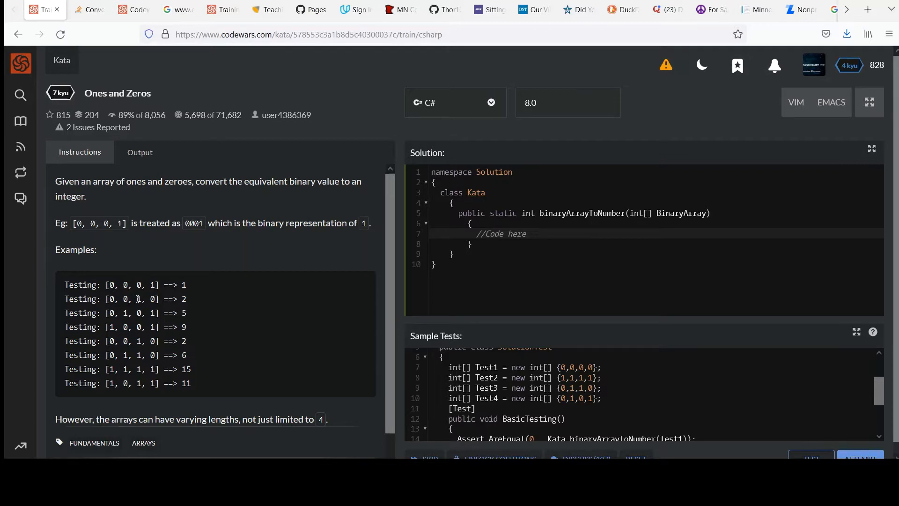
double_click(139, 299)
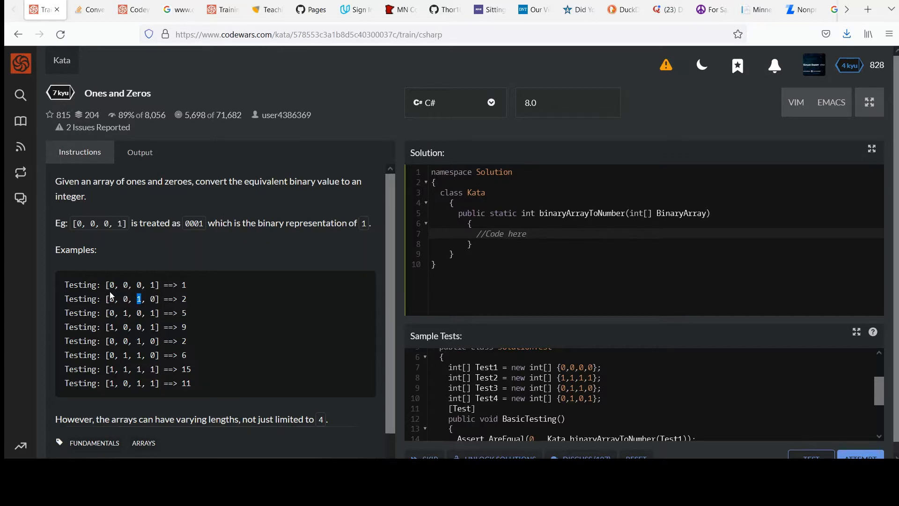
mouse_move(152, 298)
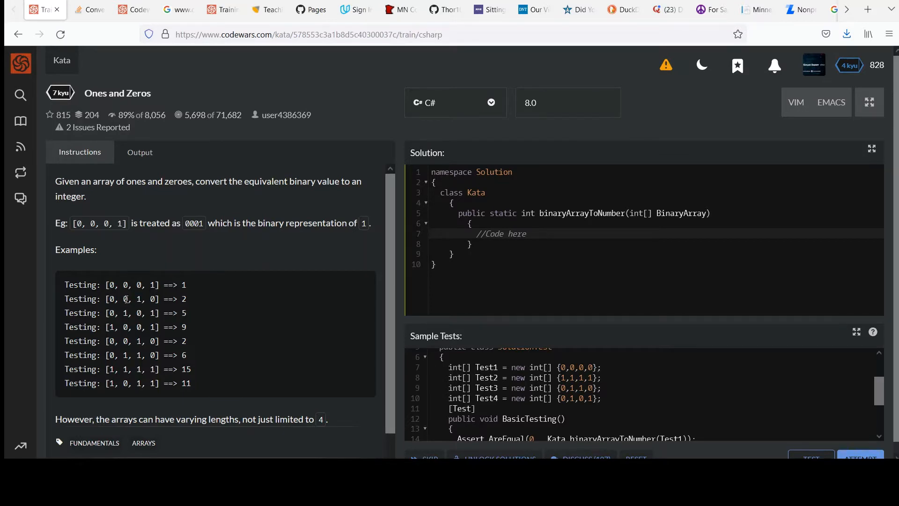
double_click(124, 299)
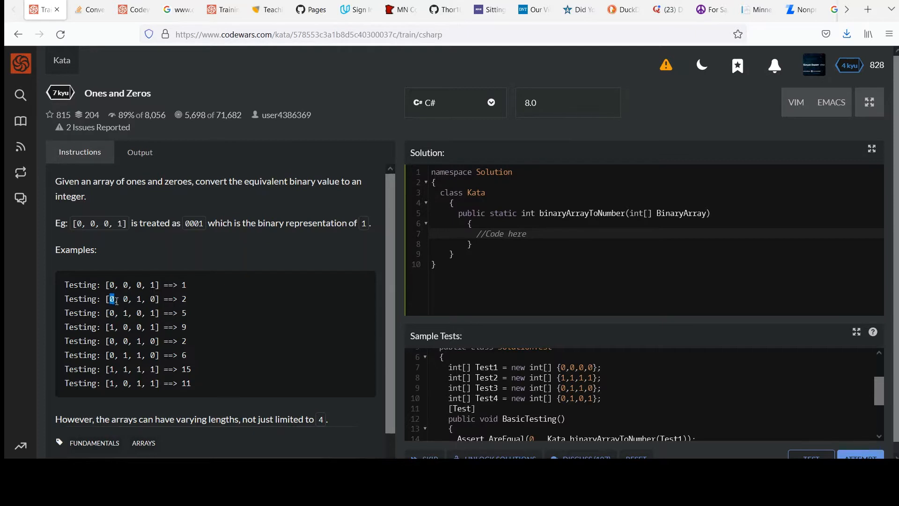
mouse_move(124, 311)
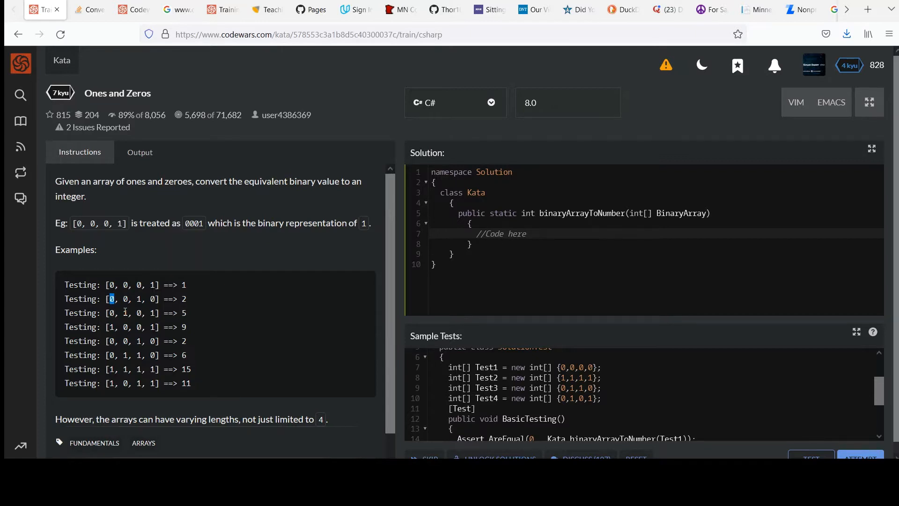
mouse_move(144, 313)
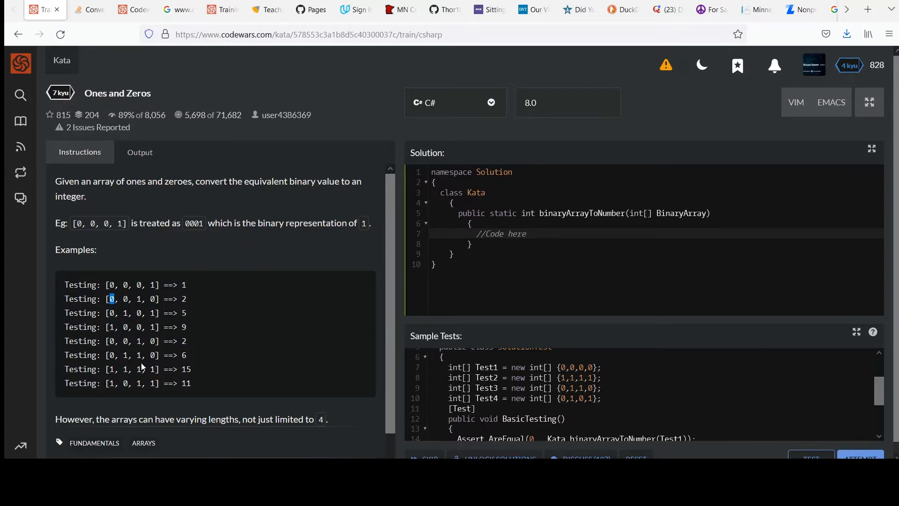
mouse_move(375, 291)
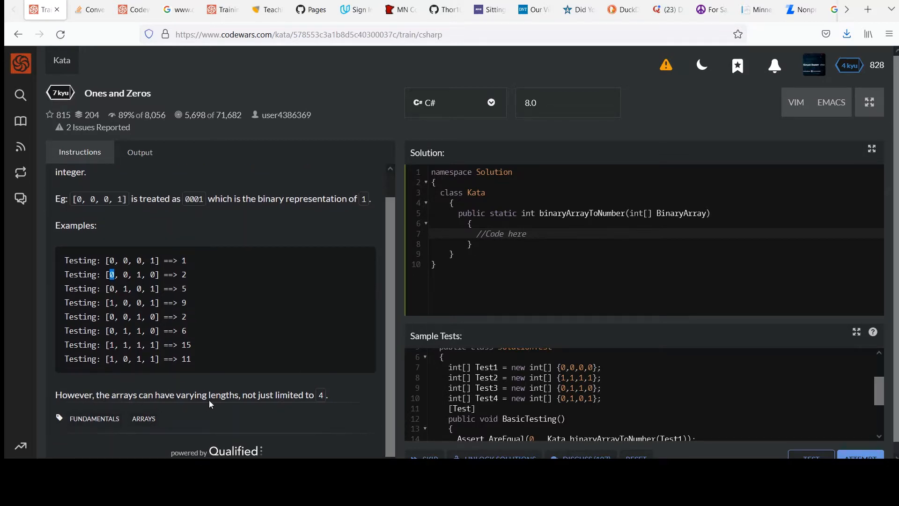
mouse_move(121, 287)
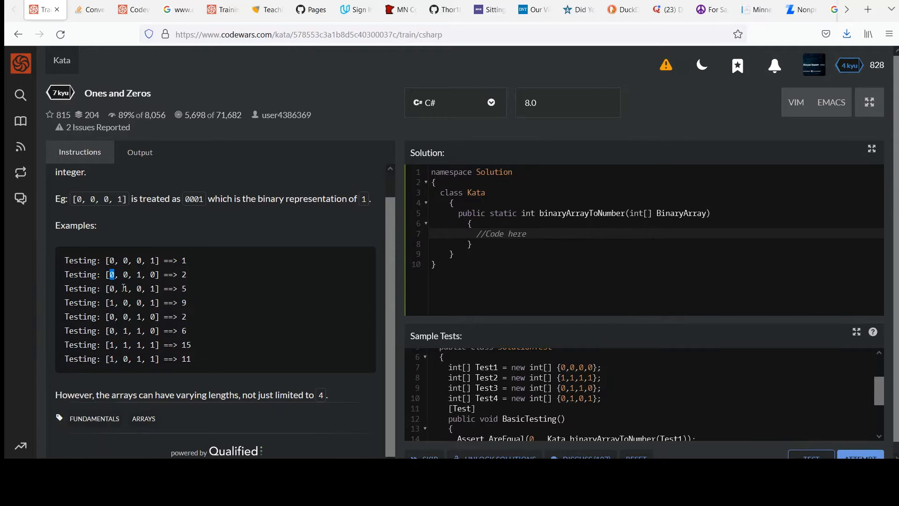
mouse_move(119, 327)
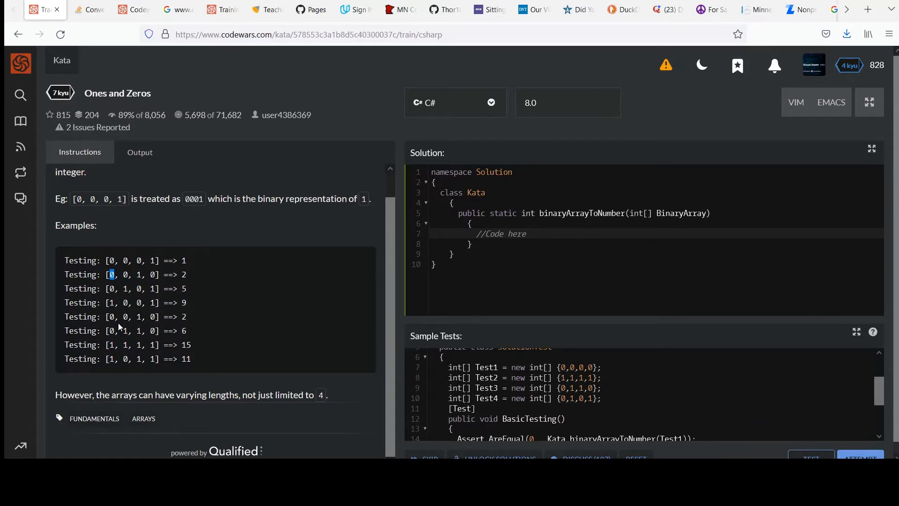
mouse_move(434, 355)
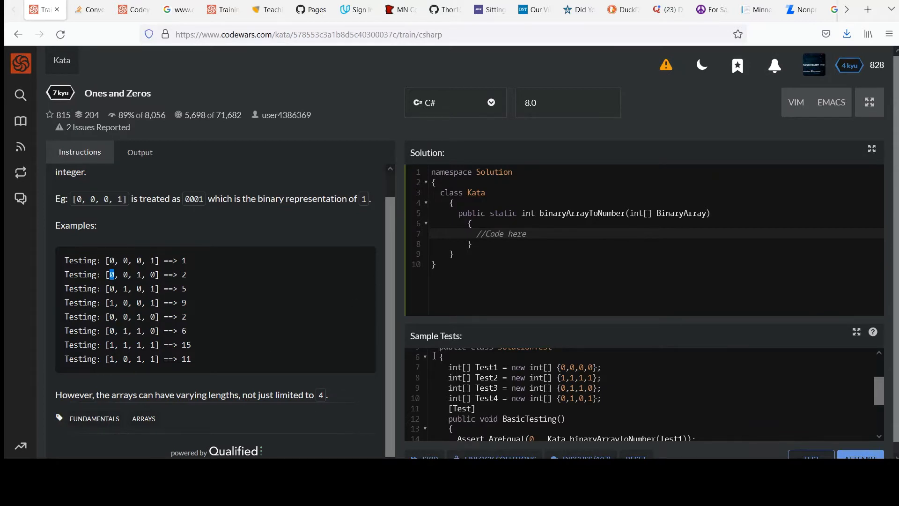
left_click(527, 233)
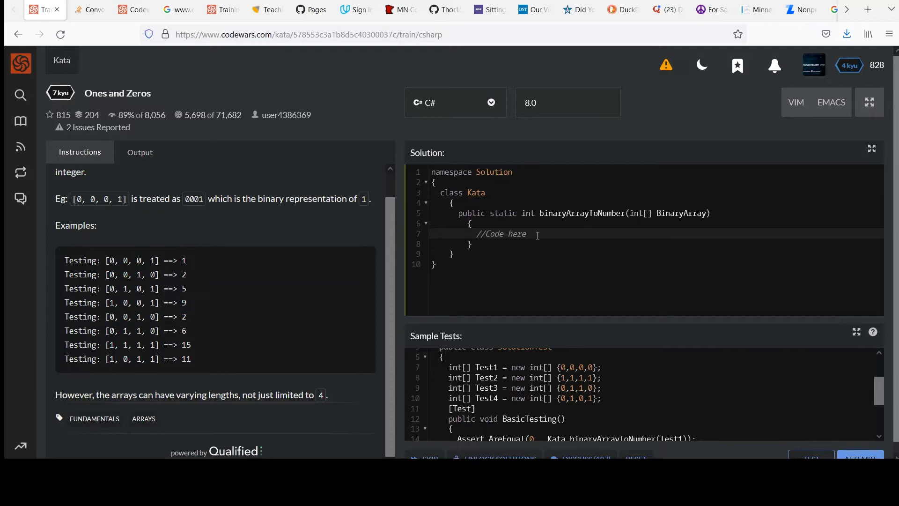
Delete the //Code here placeholder, leaving the method body empty.
double_click(500, 233)
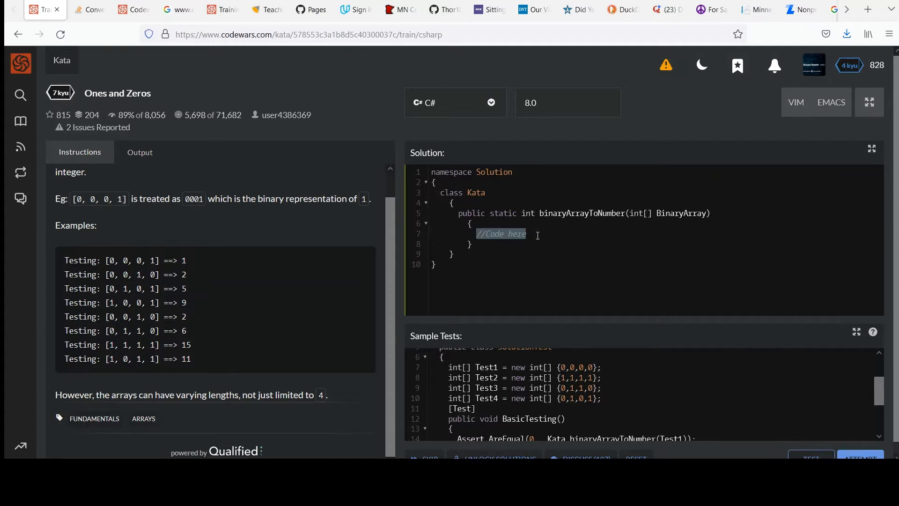
key("Delete")
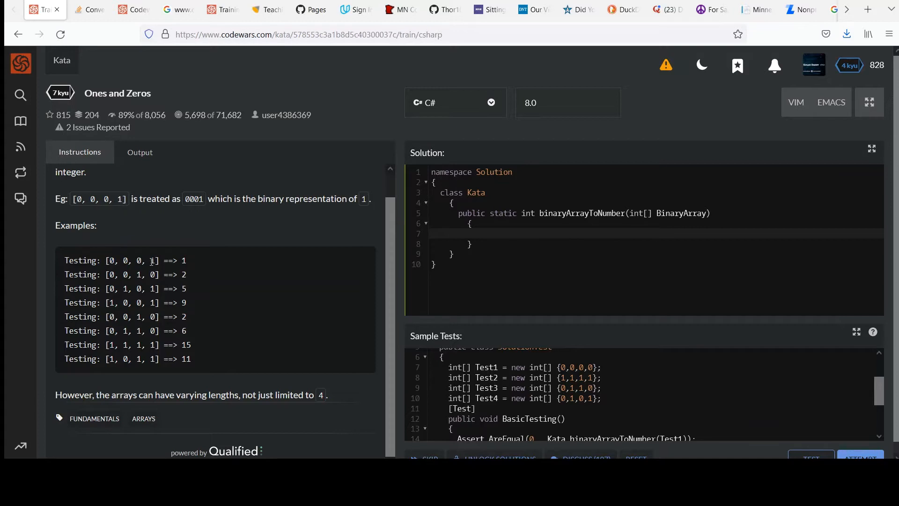
double_click(152, 260)
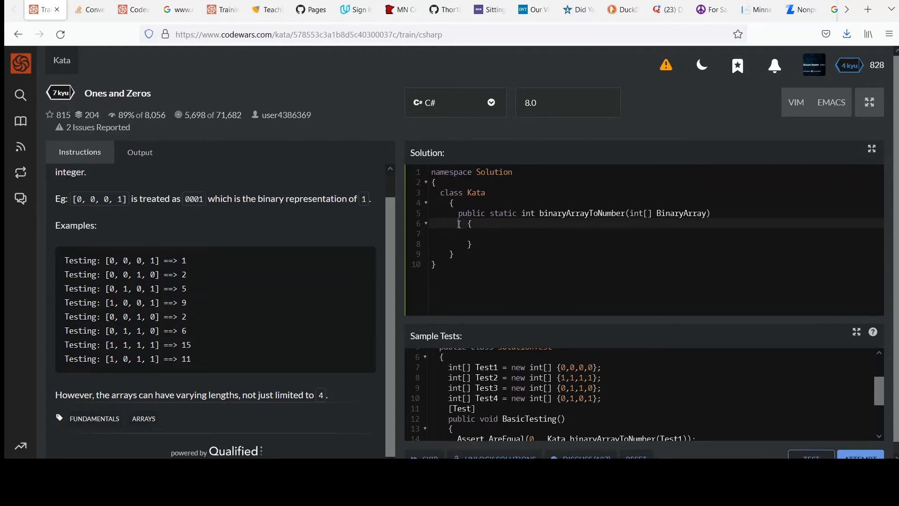
Declare 'int weight = 0;' and 'int sum = 0;' at the top of the method.
left_click_drag(470, 224, 470, 244)
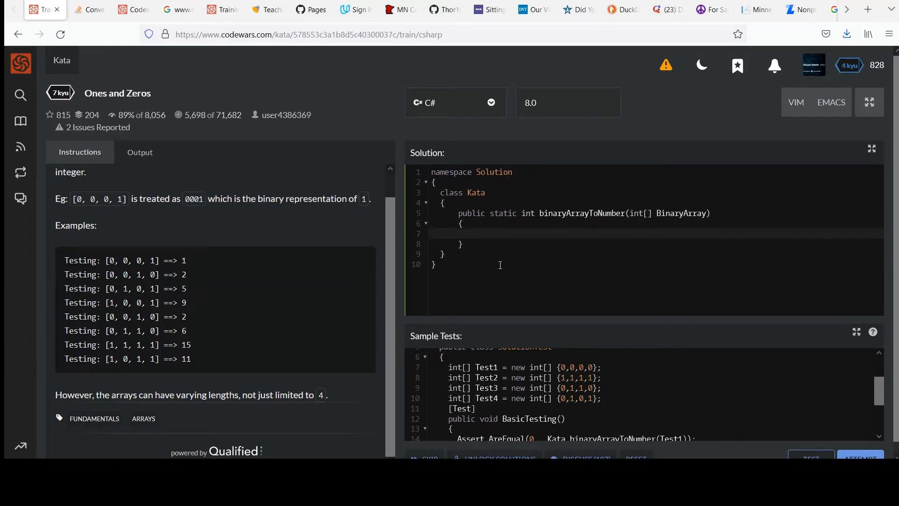
type("int weight")
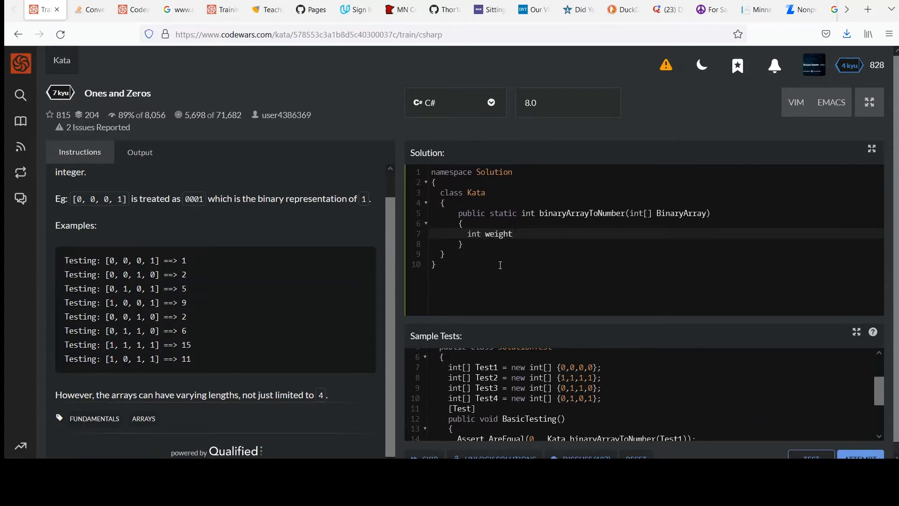
type("= 0;")
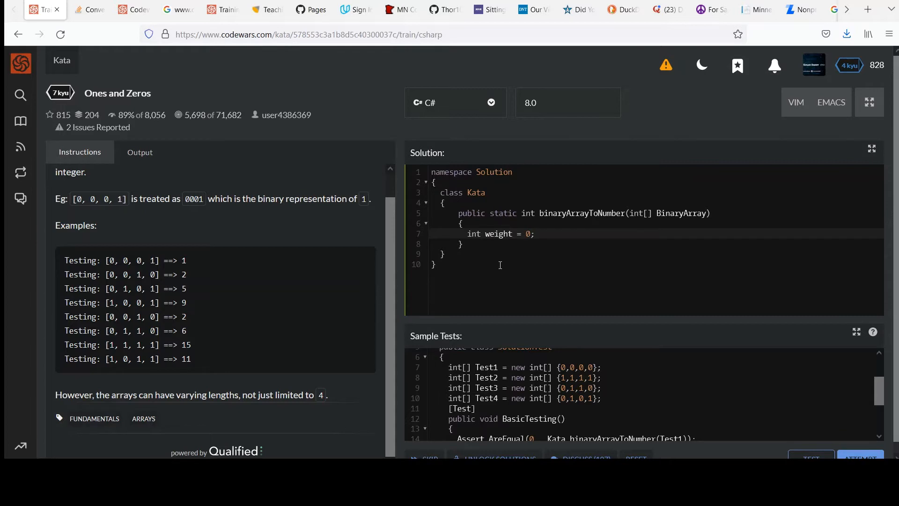
mouse_move(153, 259)
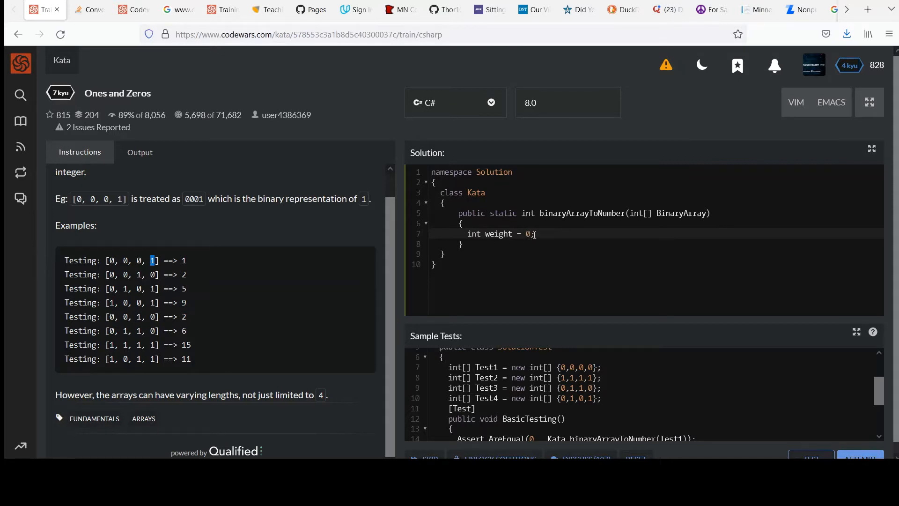
type("int")
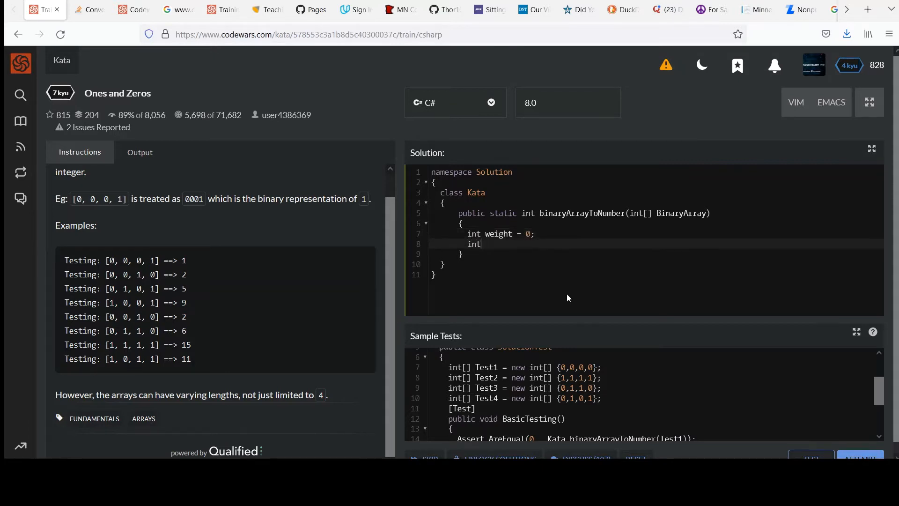
type("sum =")
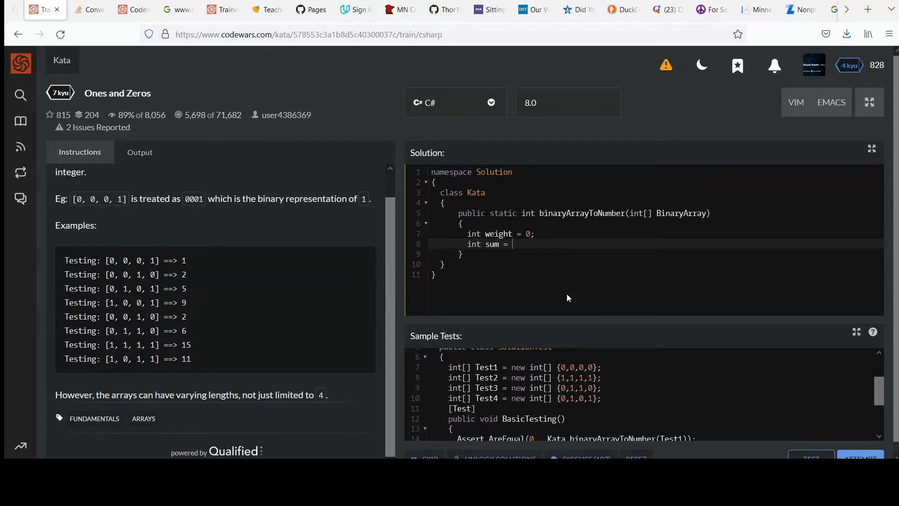
type("0;")
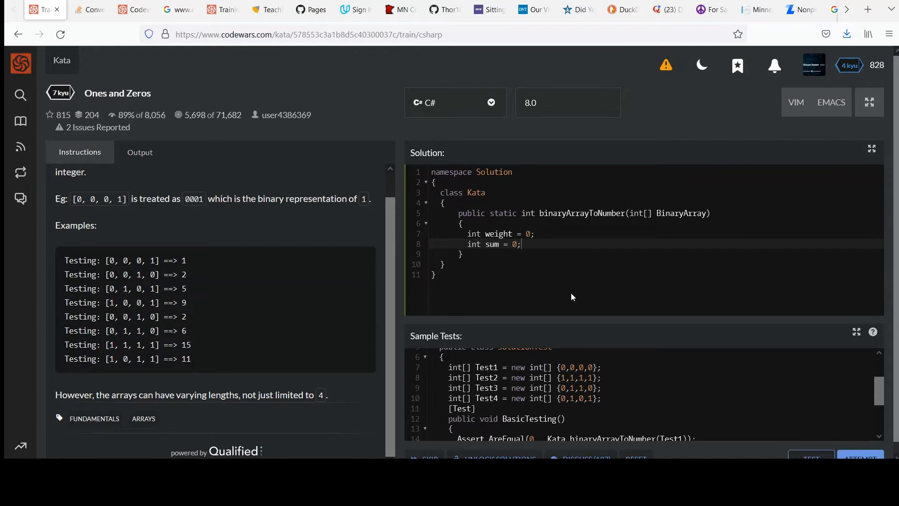
Start a loop header reading 'for (int i = )' on a new line after the declarations.
key("Enter")
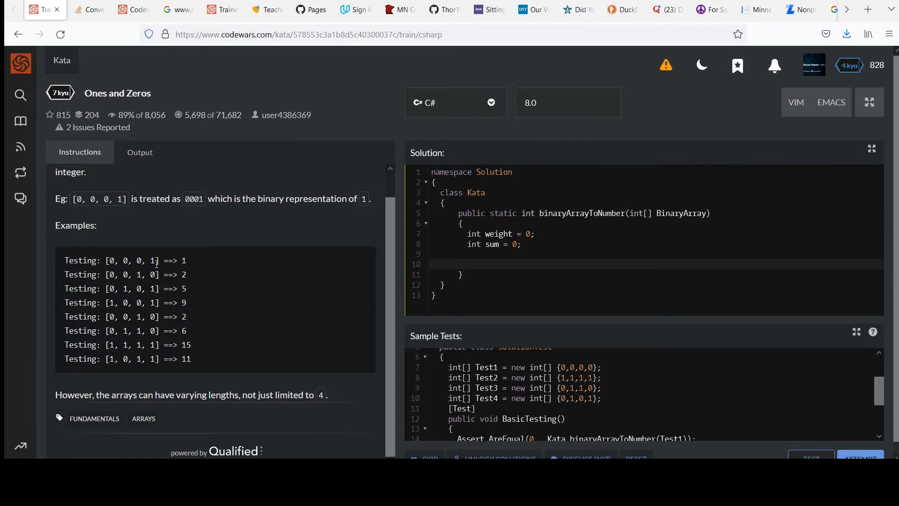
double_click(151, 260)
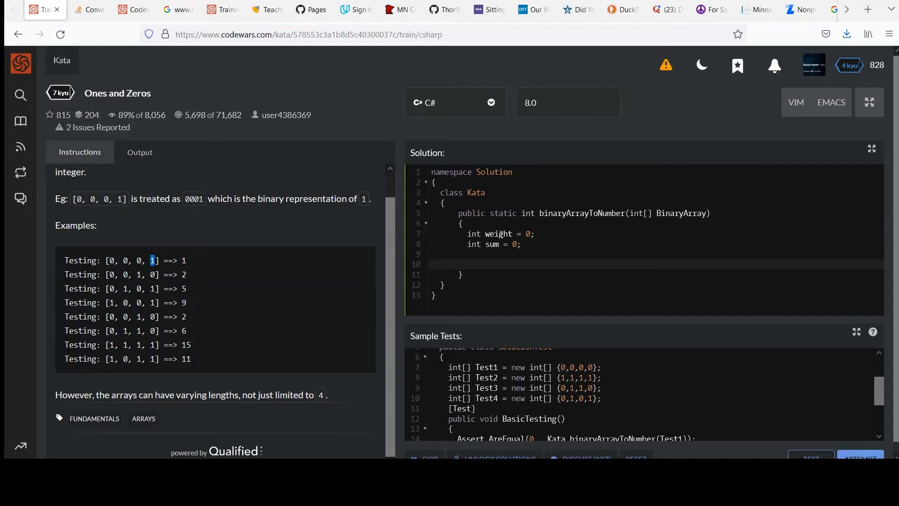
mouse_move(155, 260)
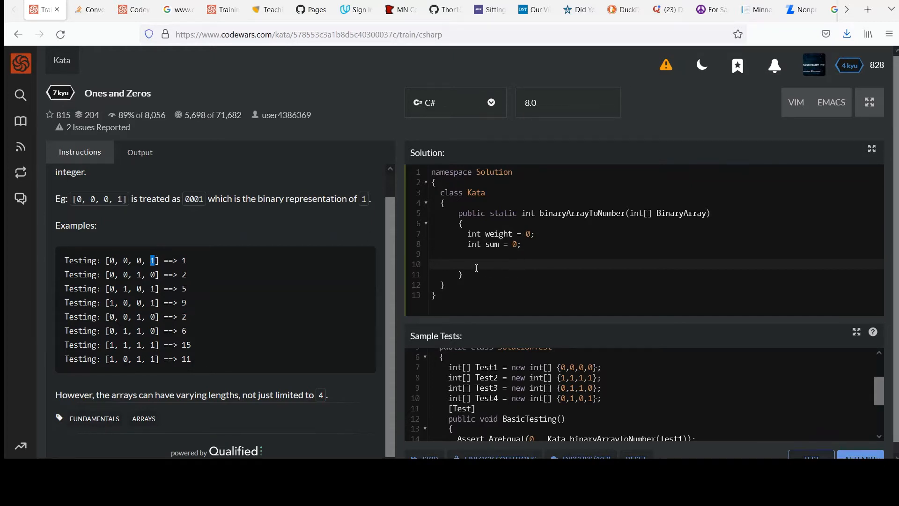
type("for (int)")
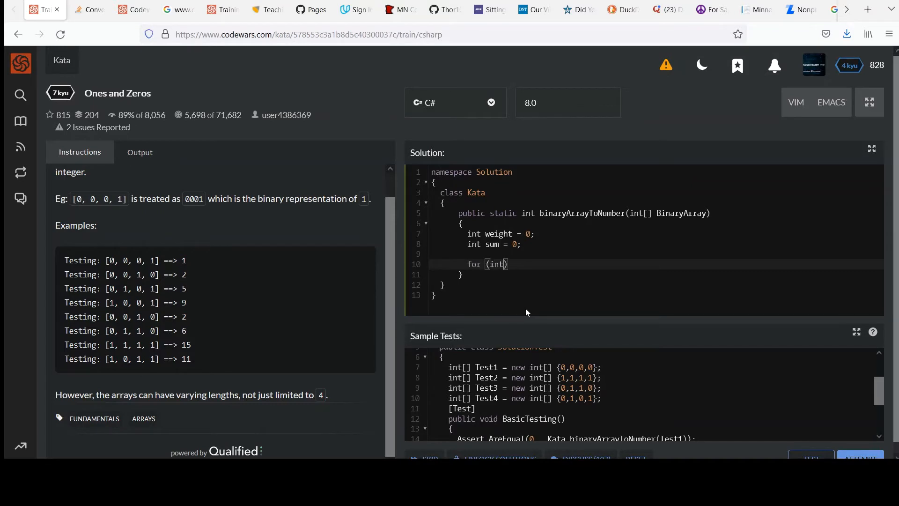
type("i =")
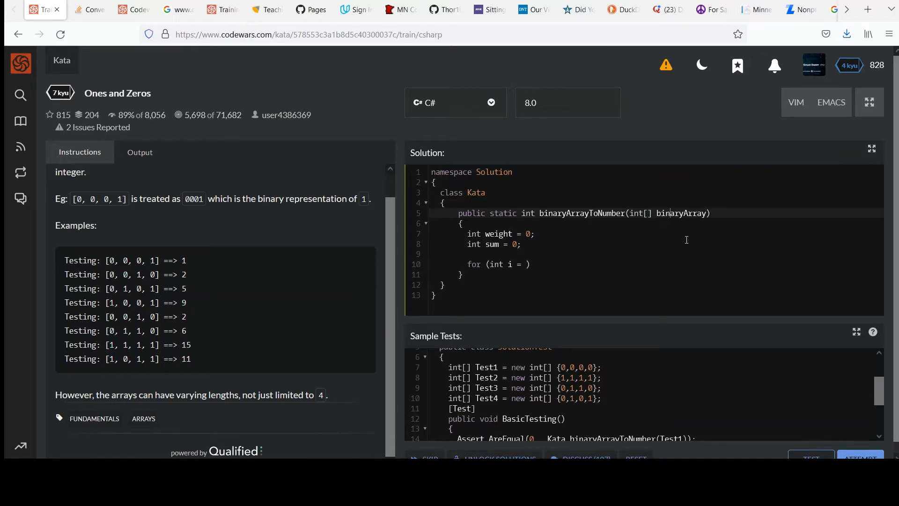
Rename the parameter to bits and initialise i to bits.Length - 1.
type("bits")
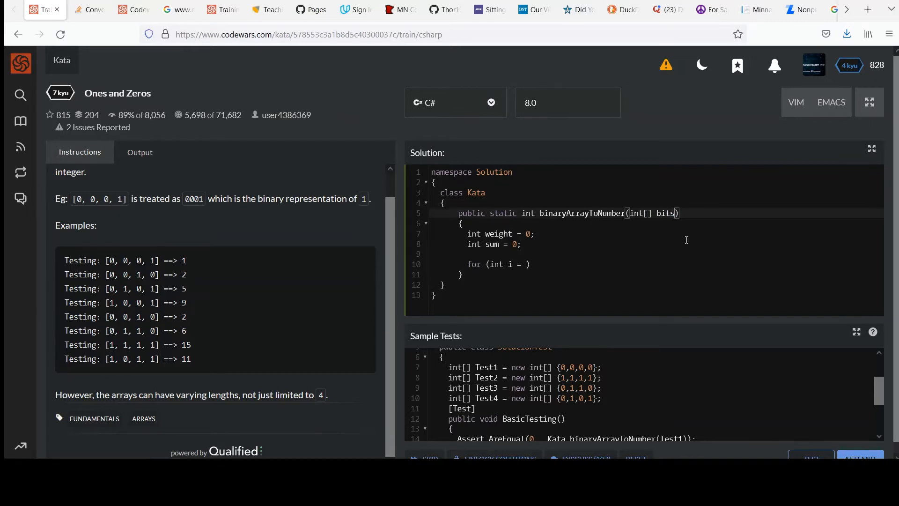
double_click(665, 212)
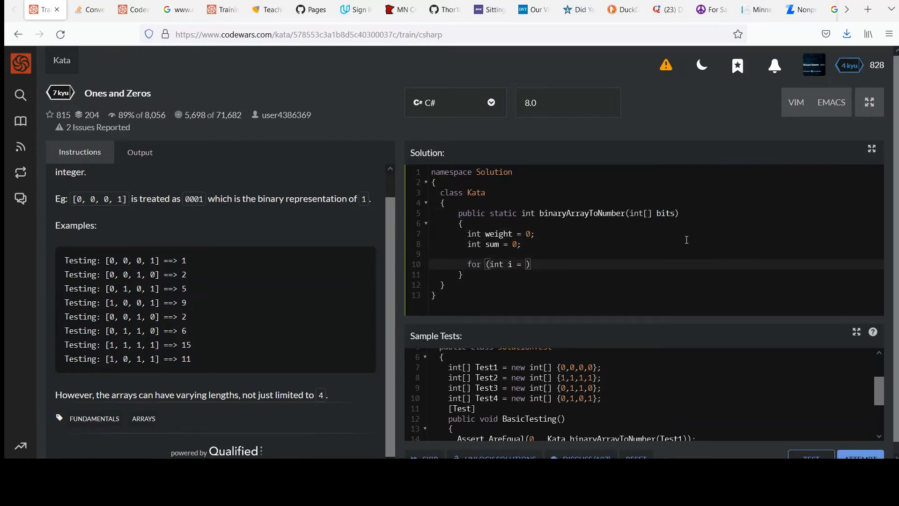
type("bits.Length")
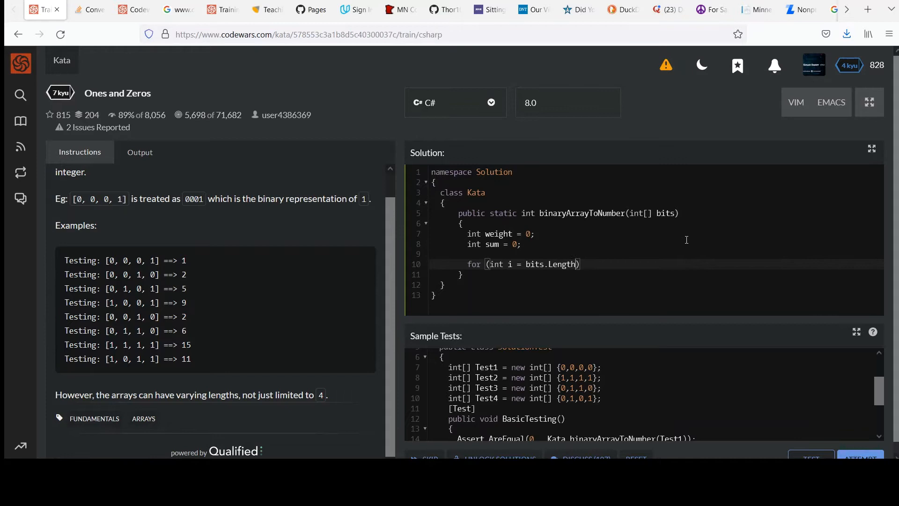
type("- 1; i")
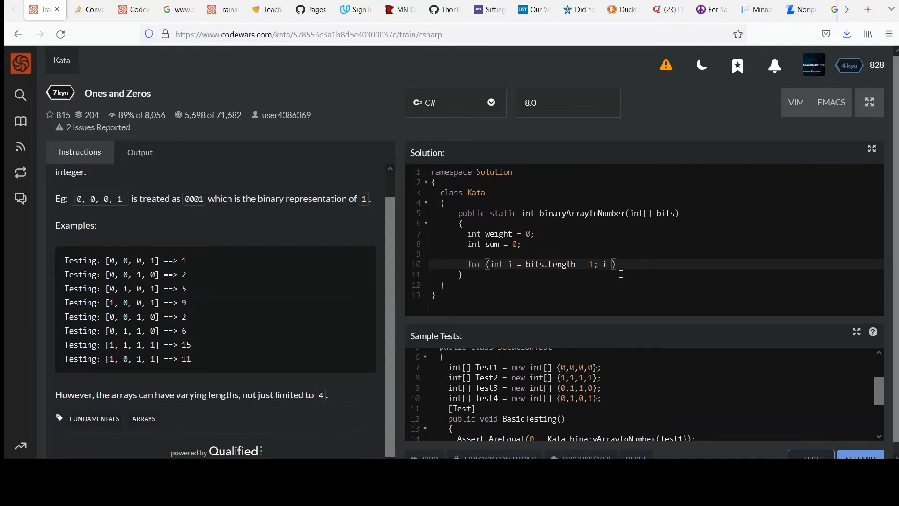
Finish the header with 'i >= 0; --i' and add empty loop braces.
type(">= 0")
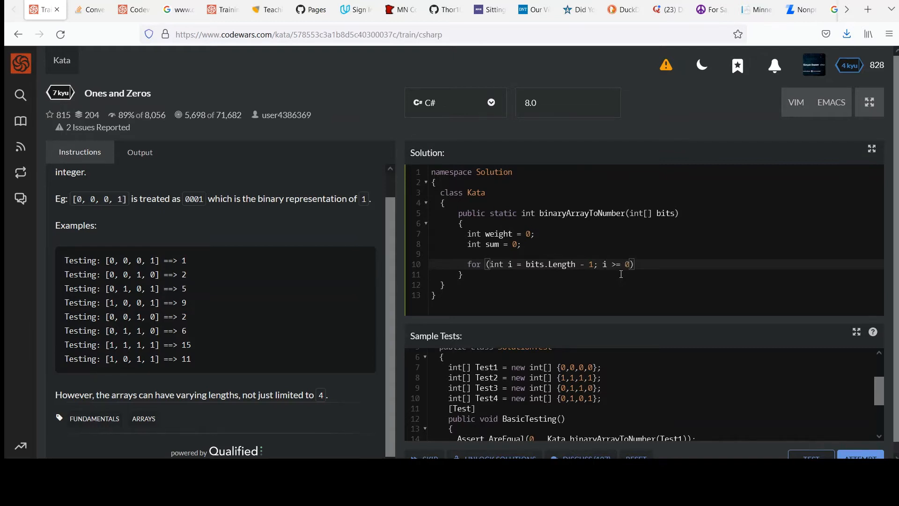
type("--i")
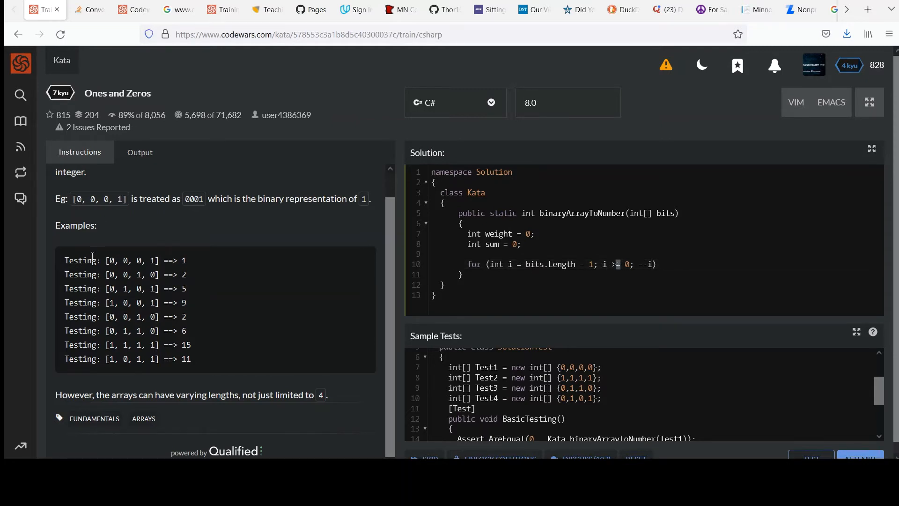
mouse_move(631, 270)
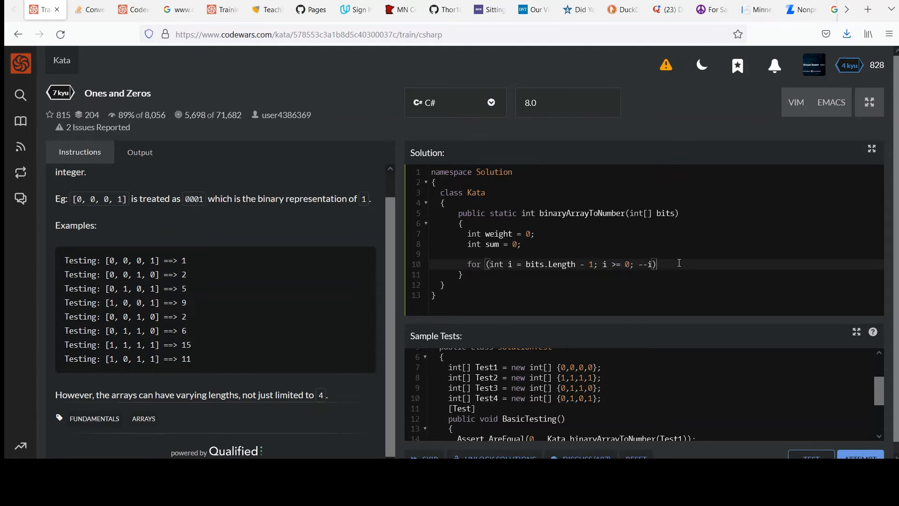
type("{}")
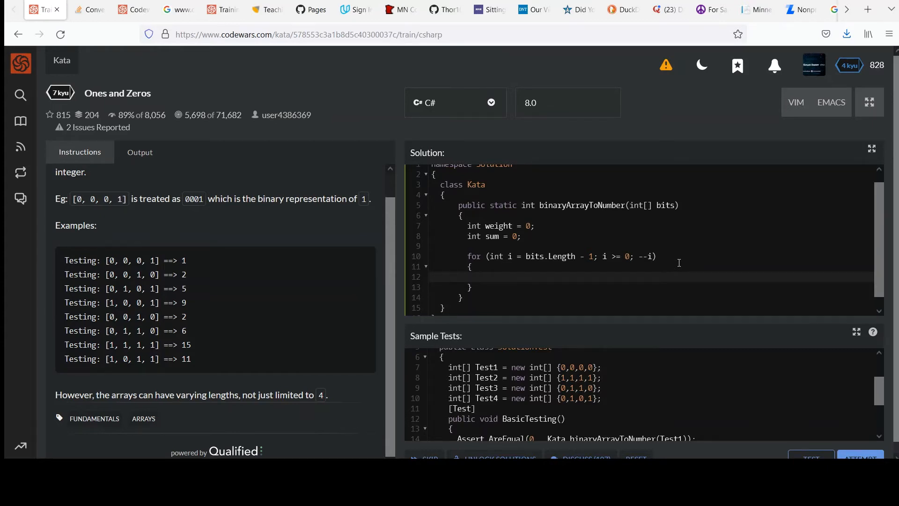
Write 'int val = bits[i];' as the first line of the loop body.
type("int val =")
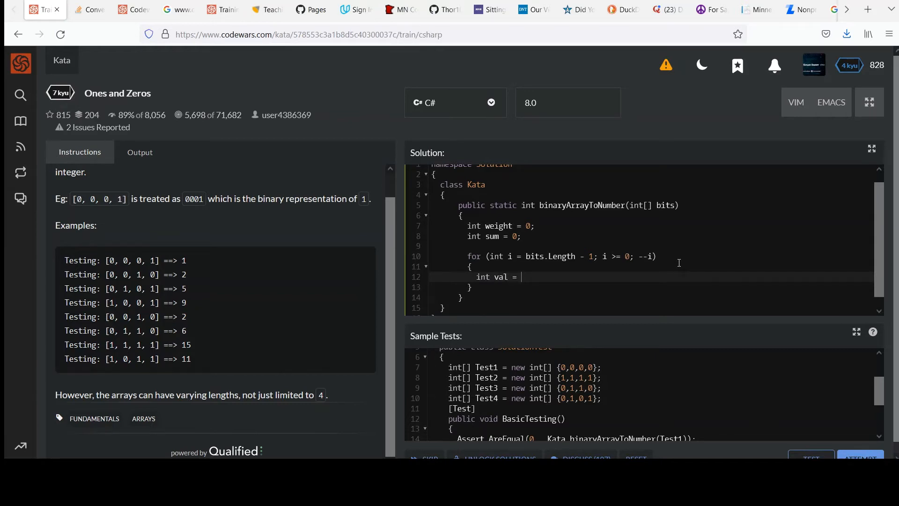
type("bits[i]")
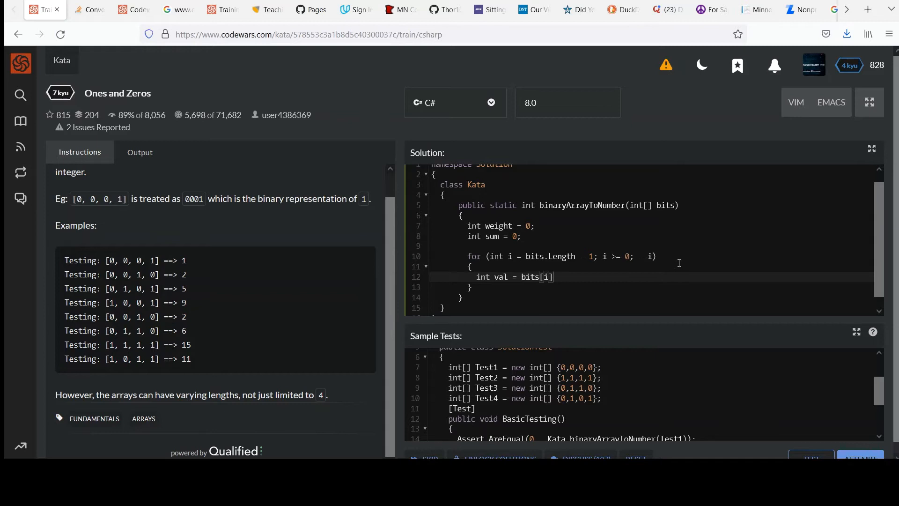
type(";")
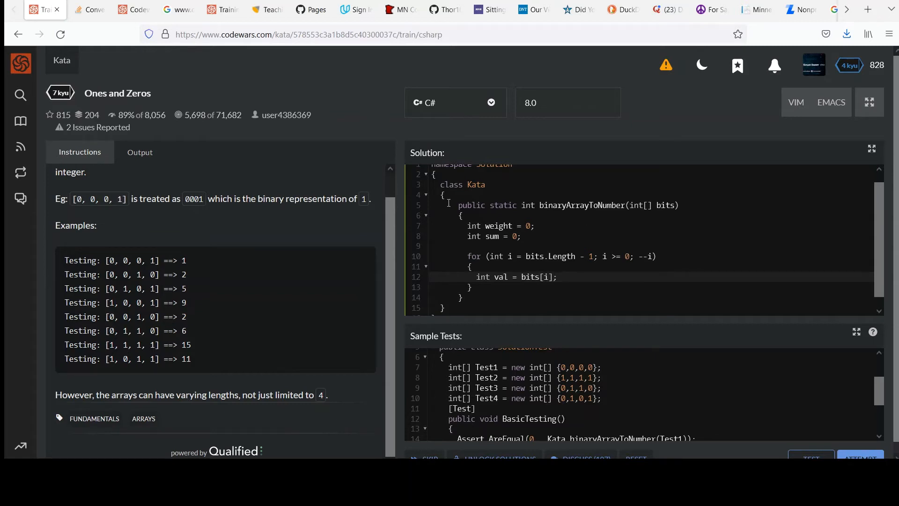
mouse_move(157, 271)
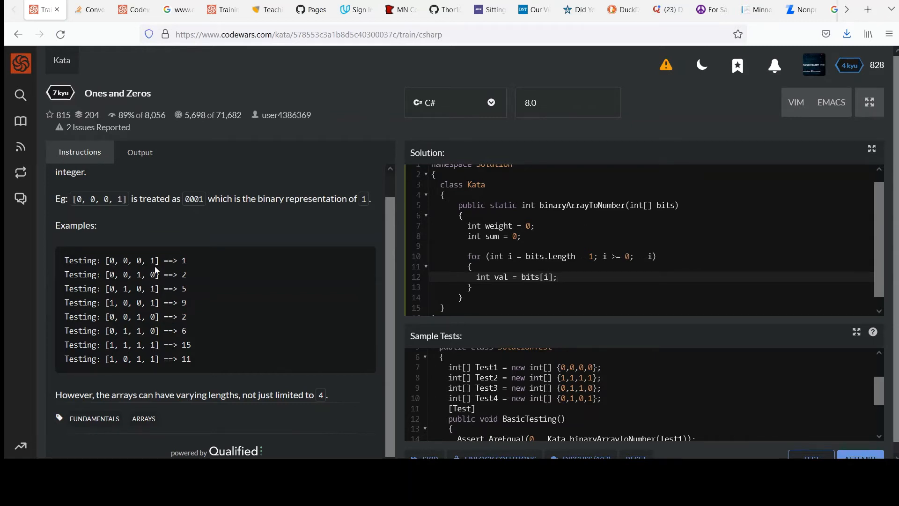
double_click(152, 261)
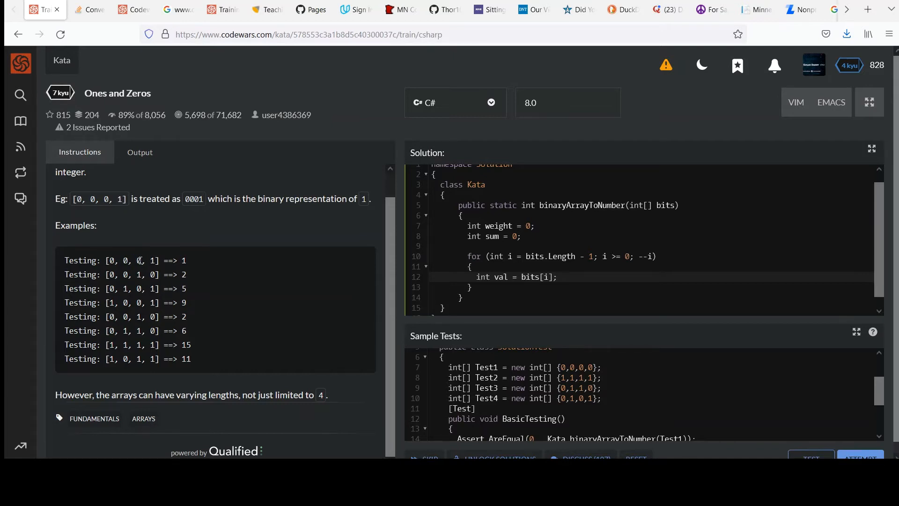
double_click(137, 261)
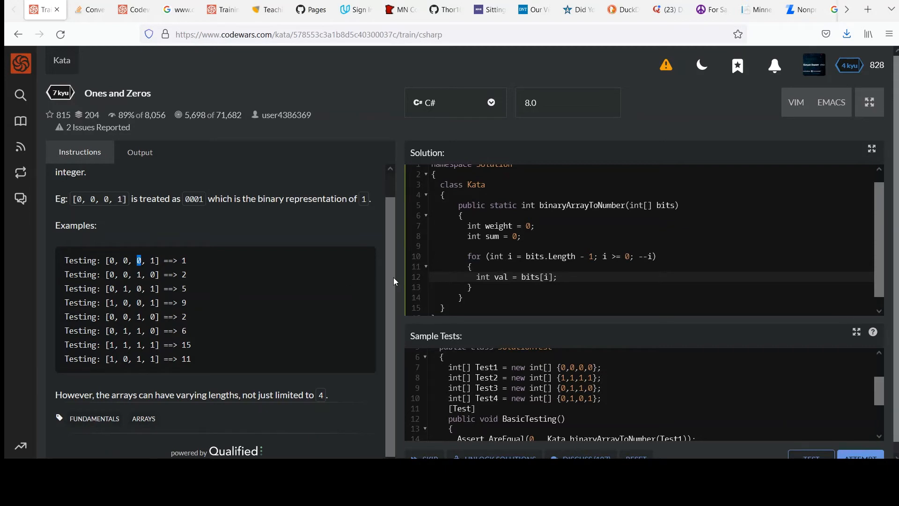
left_click(566, 277)
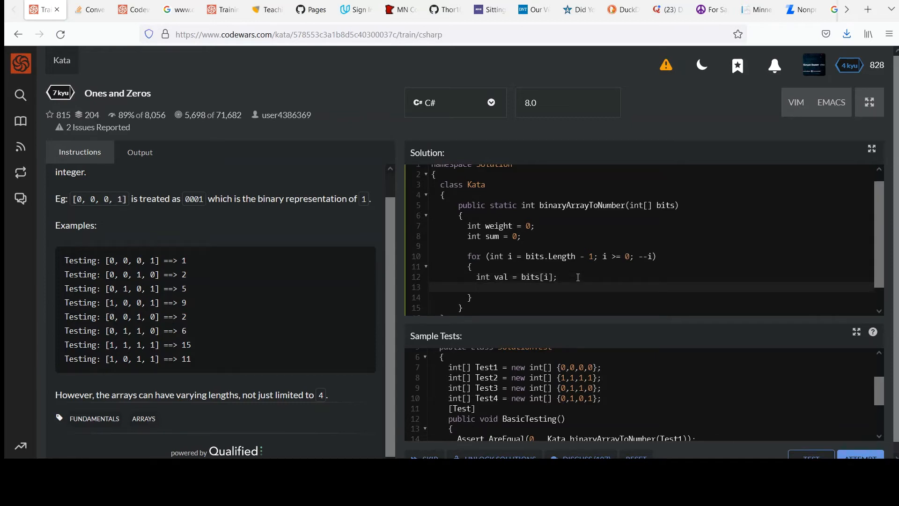
Write the partial line 'sum += val * Math.Pow(2.0, )' in the loop body.
type("sum")
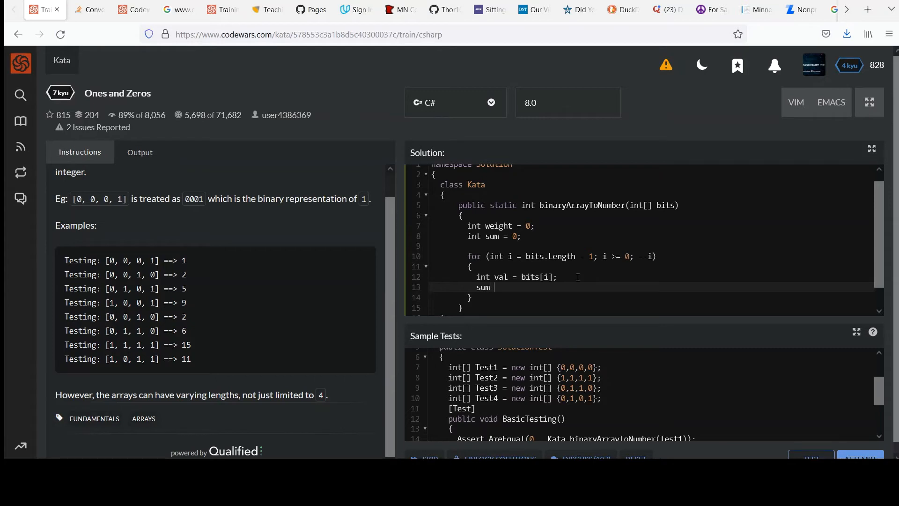
type("+=")
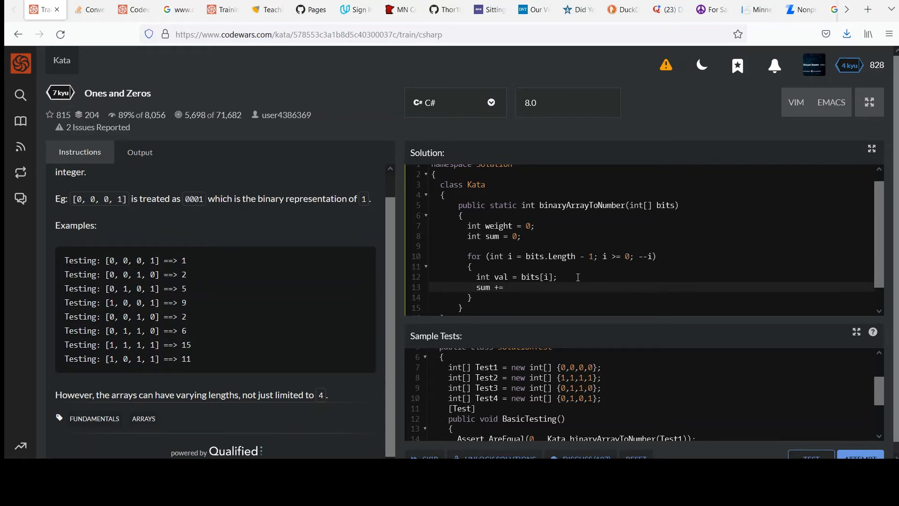
type("val")
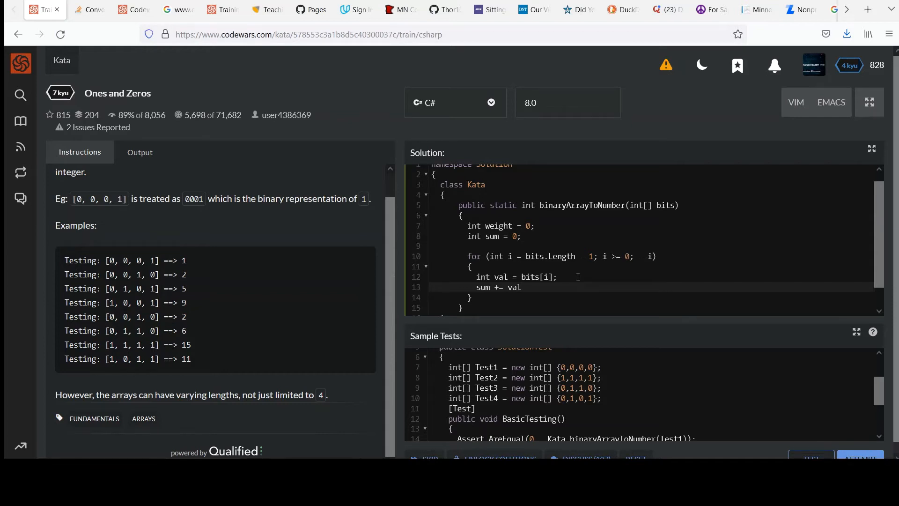
type("*")
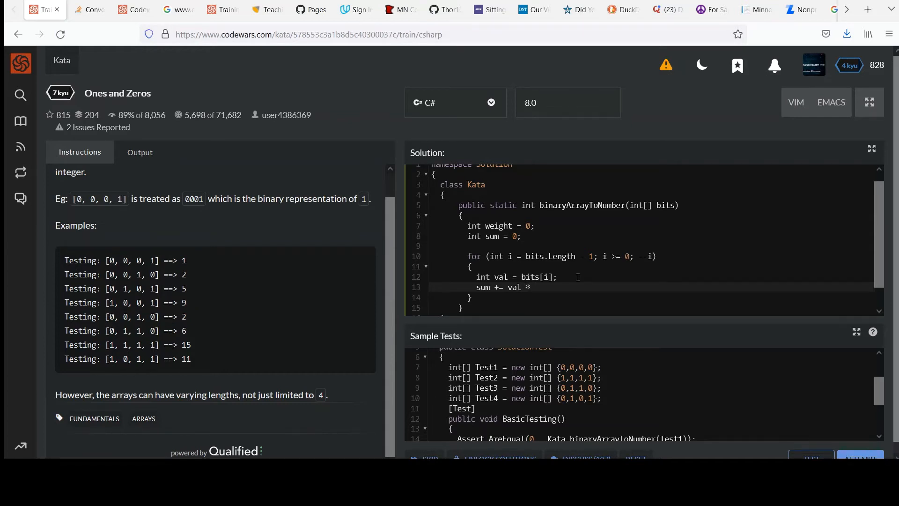
type("Math")
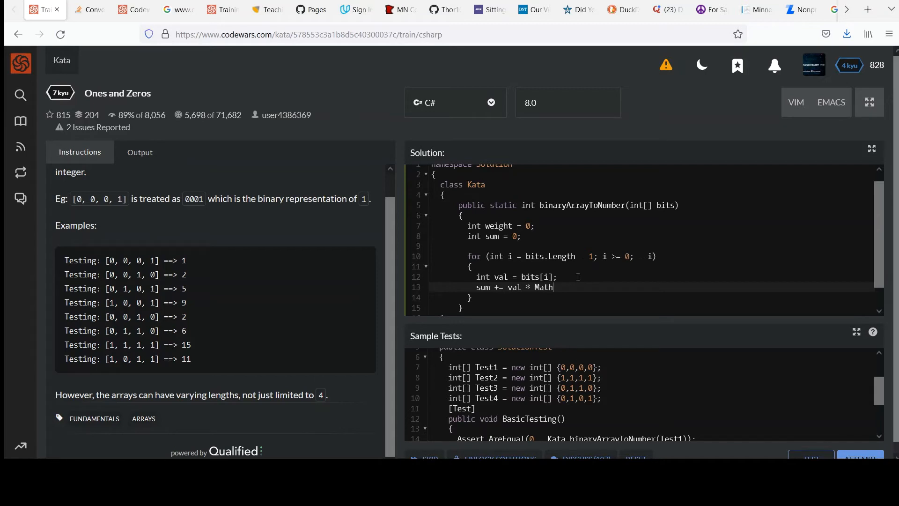
type(".")
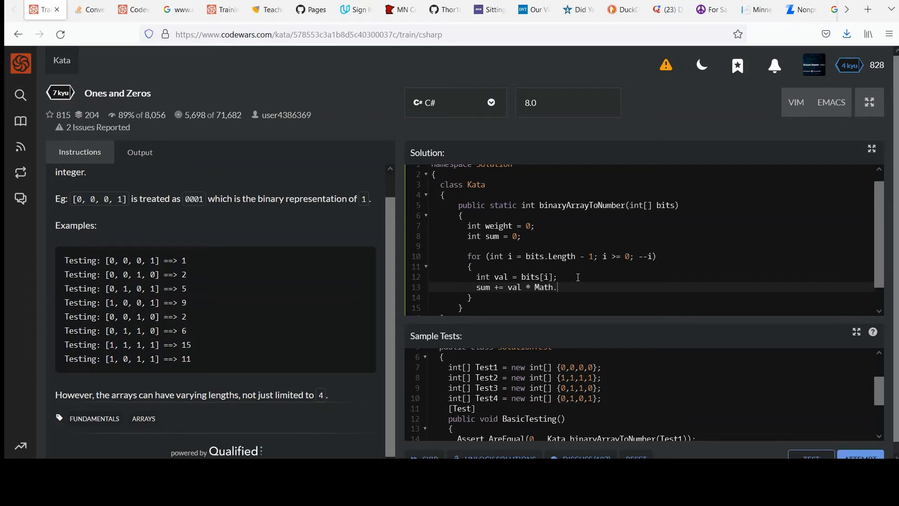
type("Pow")
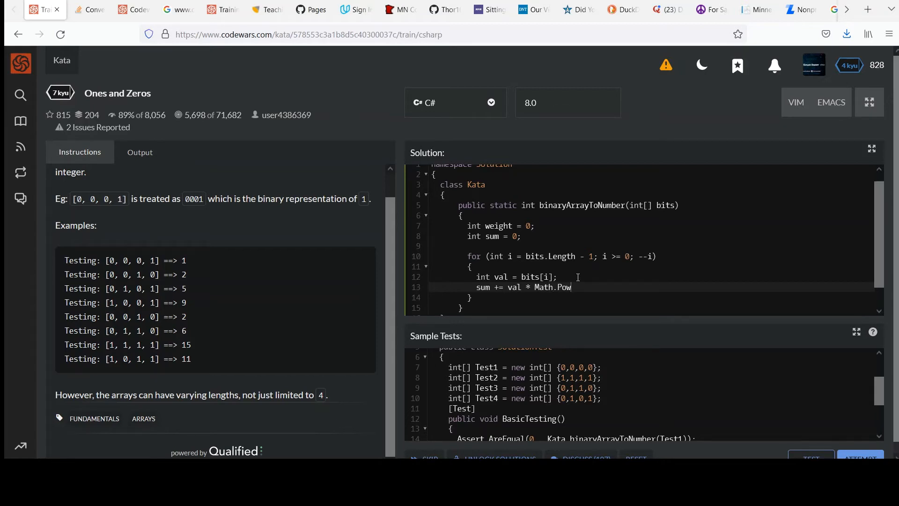
type("(2.")
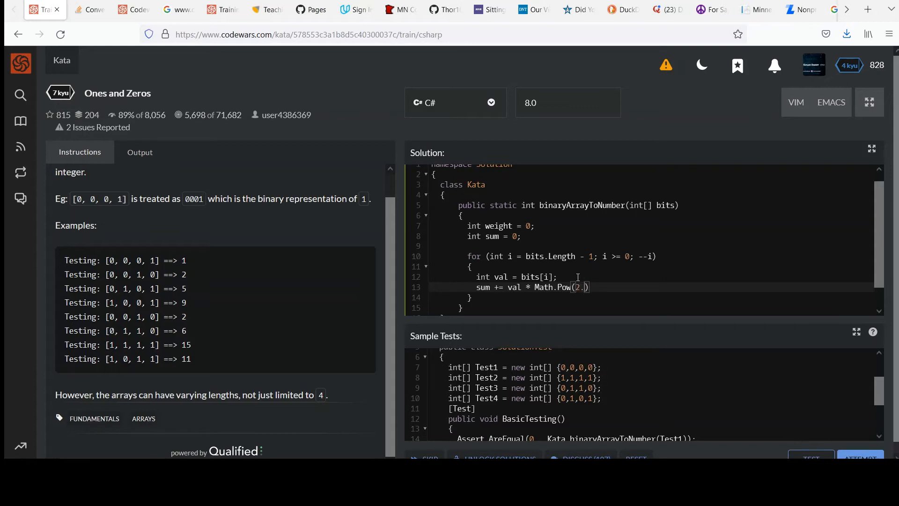
type("0,")
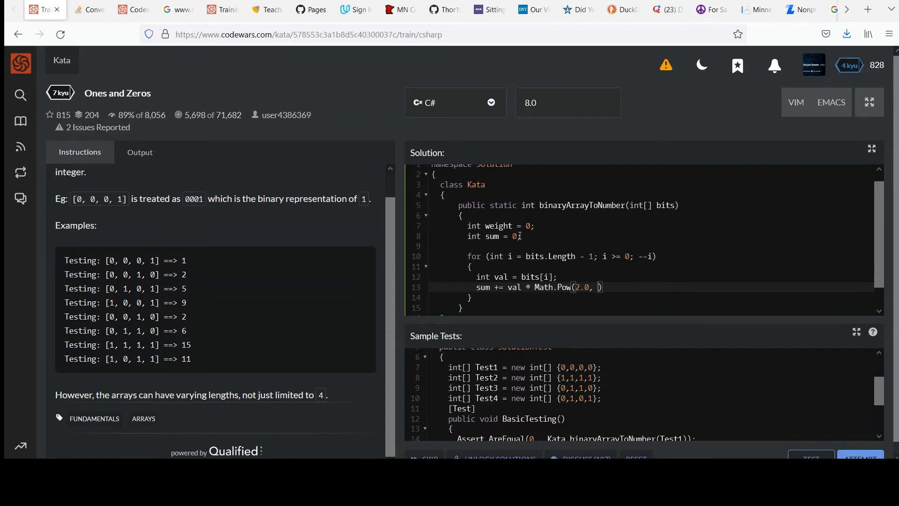
Pass (double)weight++ as the exponent, completing the Math.Pow call.
type("(double)")
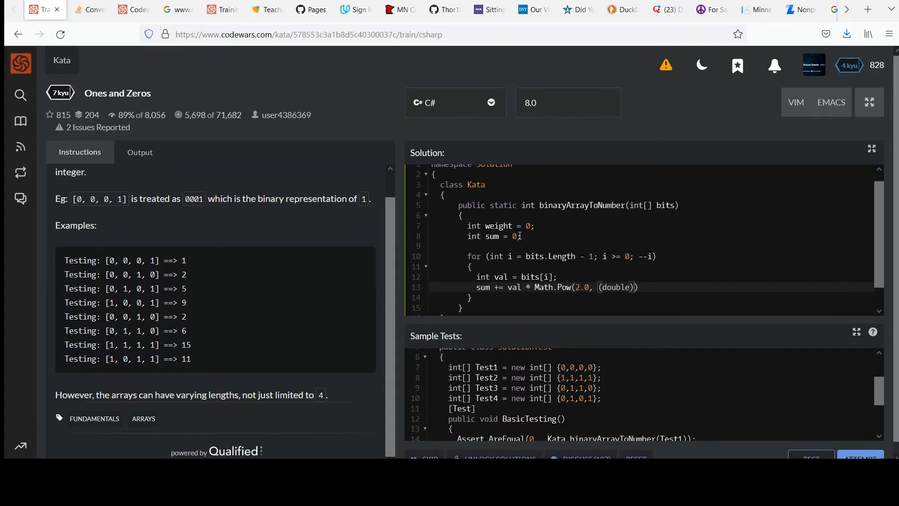
type("weight")
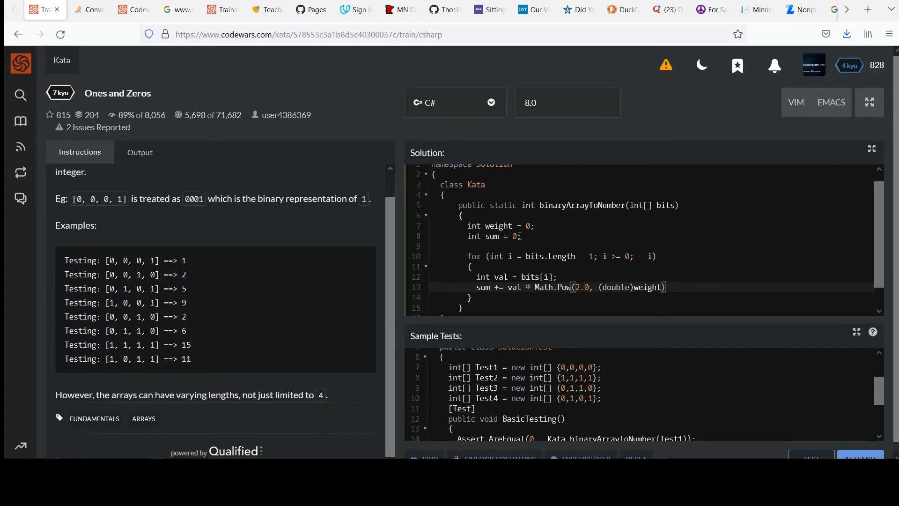
type("++")
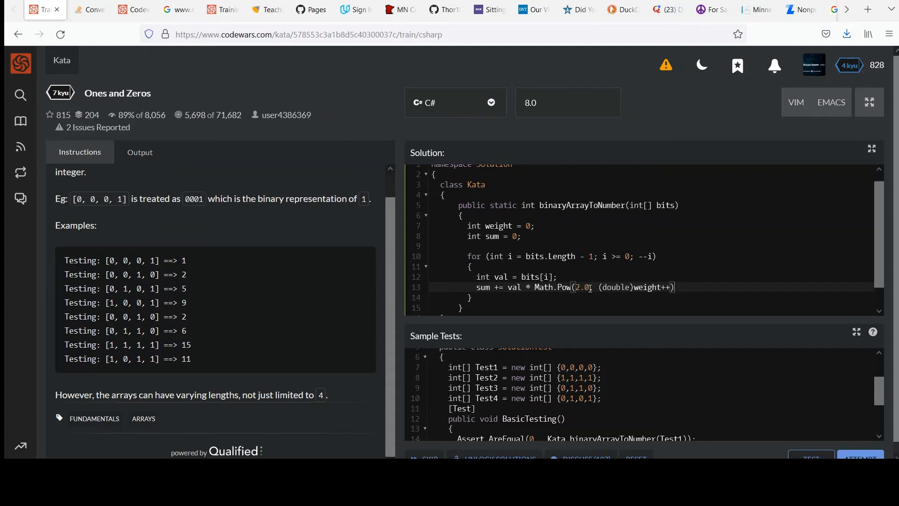
type(";")
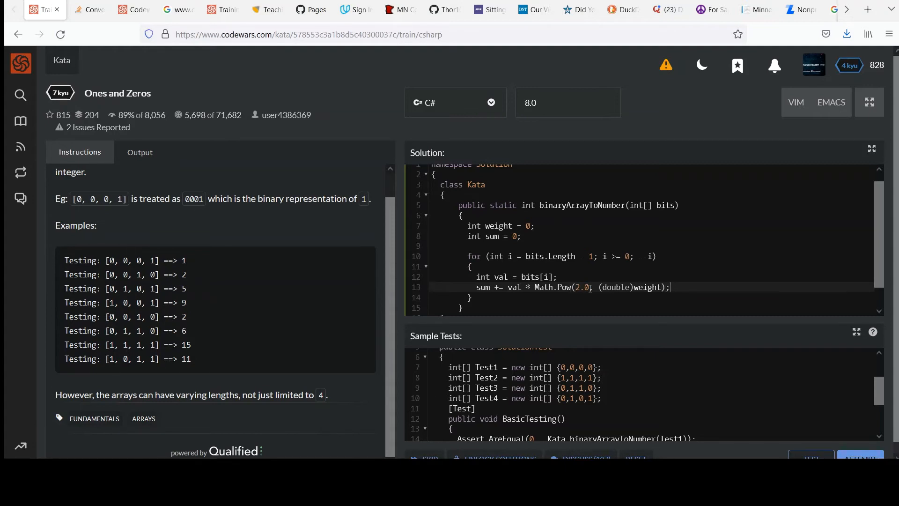
Write then remove a separate 'weight++;' line, keeping the increment inside Math.Pow.
type("weight")
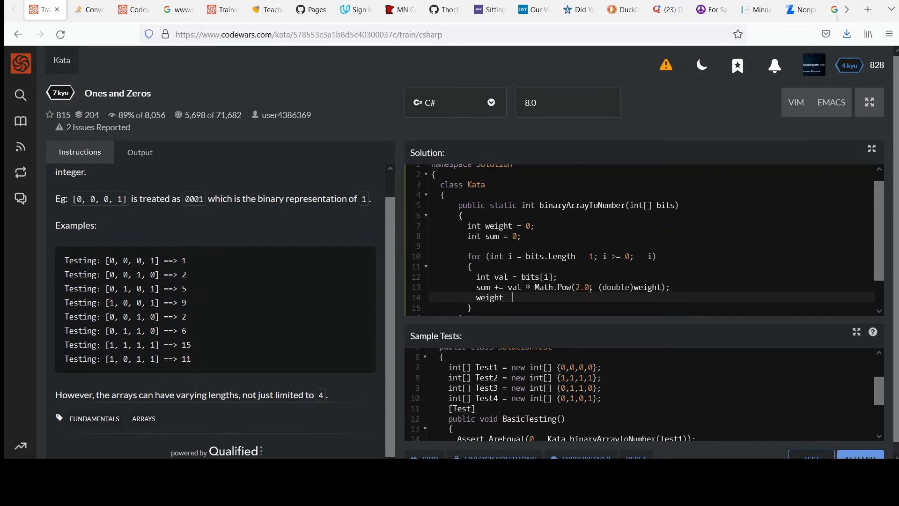
type("++;")
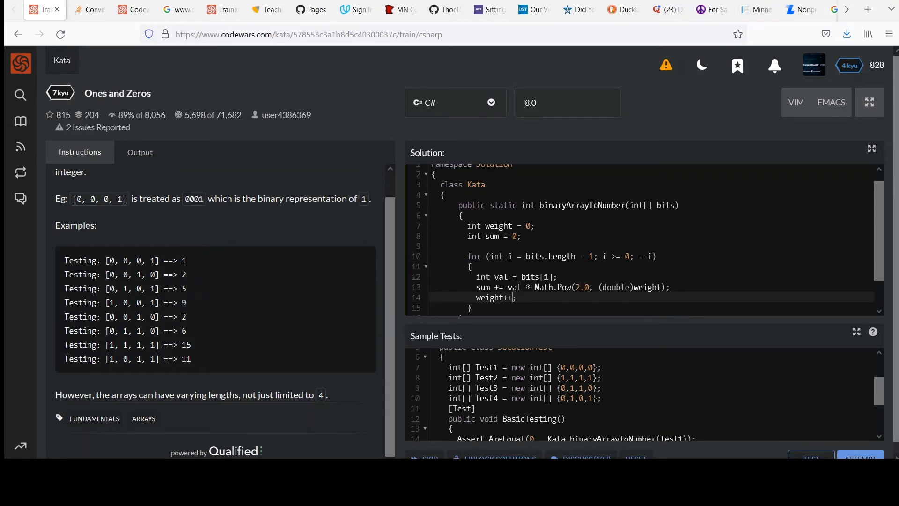
key("BackSpace")
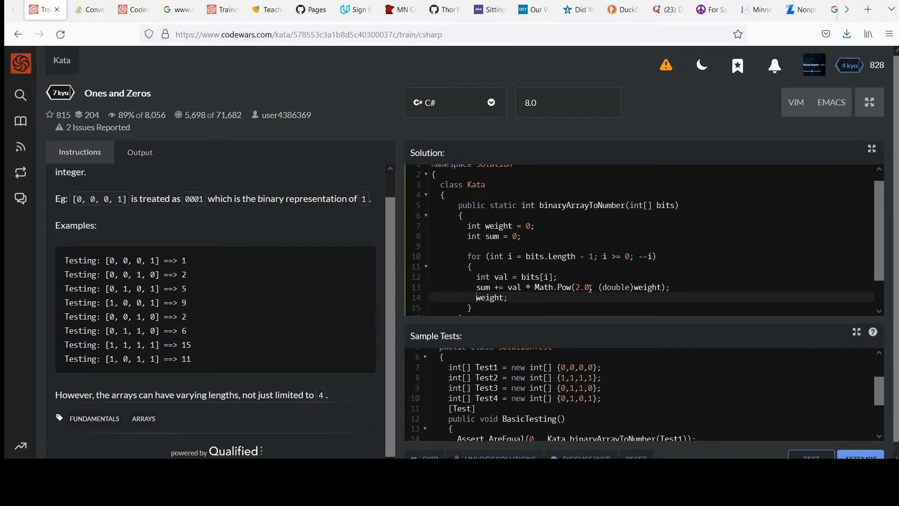
type("++")
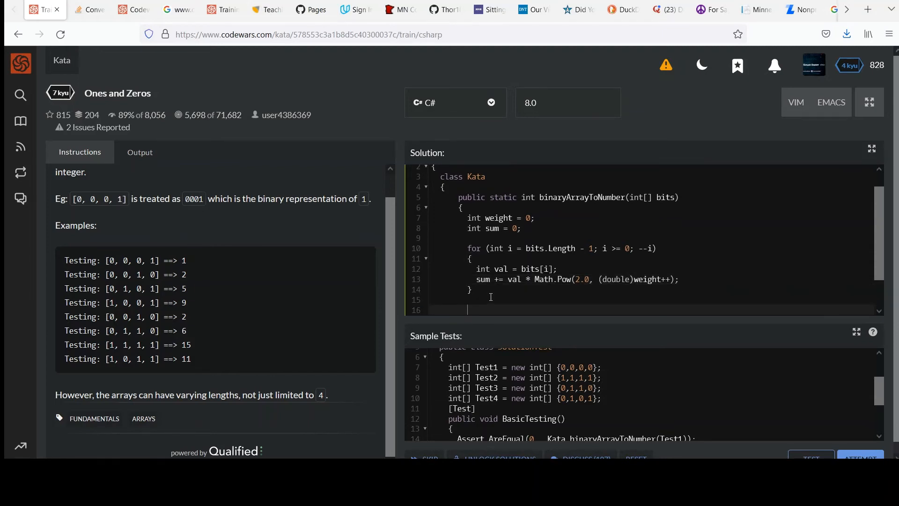
mouse_move(535, 244)
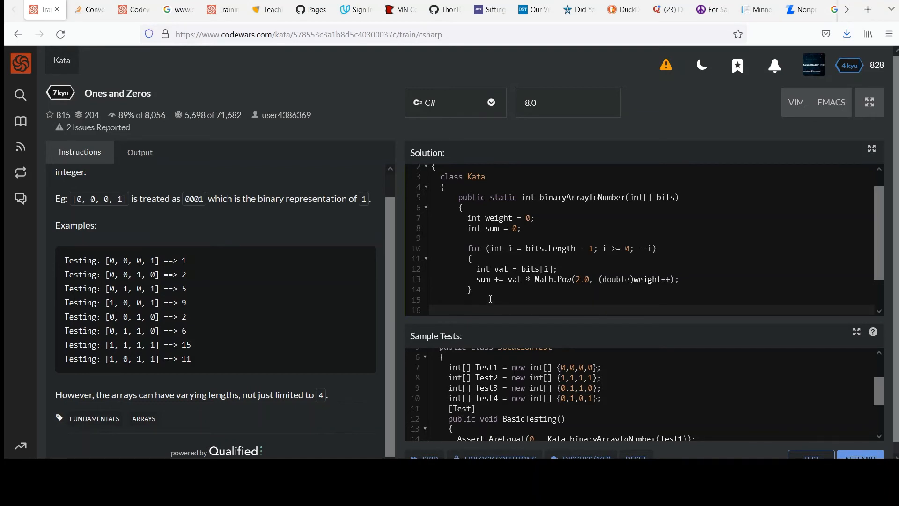
Add 'return sum;' after the loop and select val to insert an (int) cast.
type("return sum")
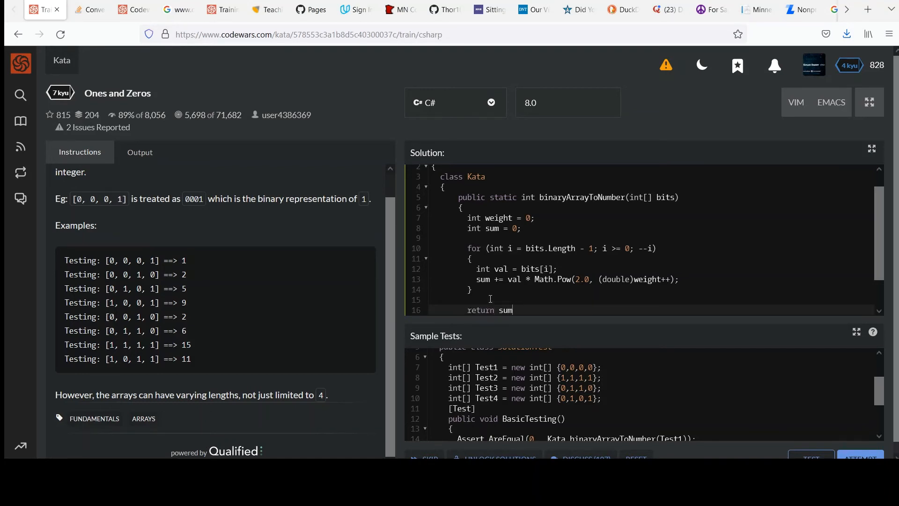
type(";")
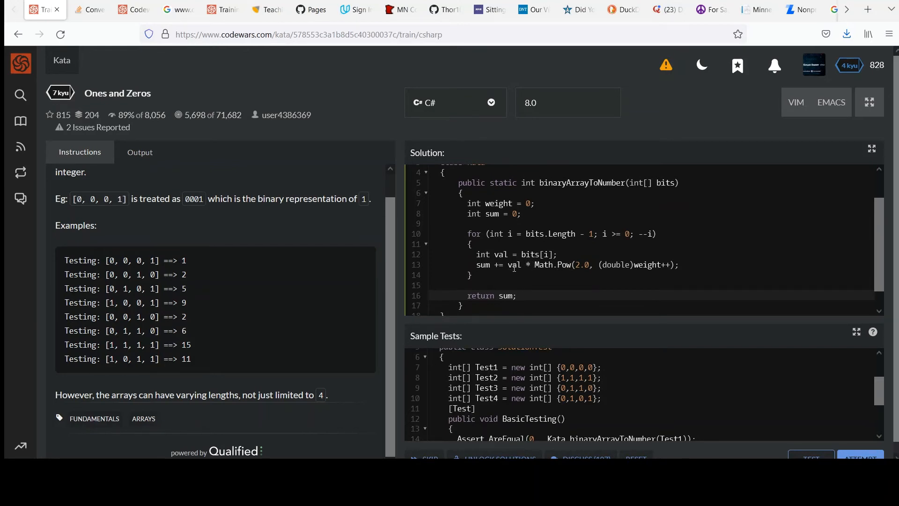
double_click(514, 264)
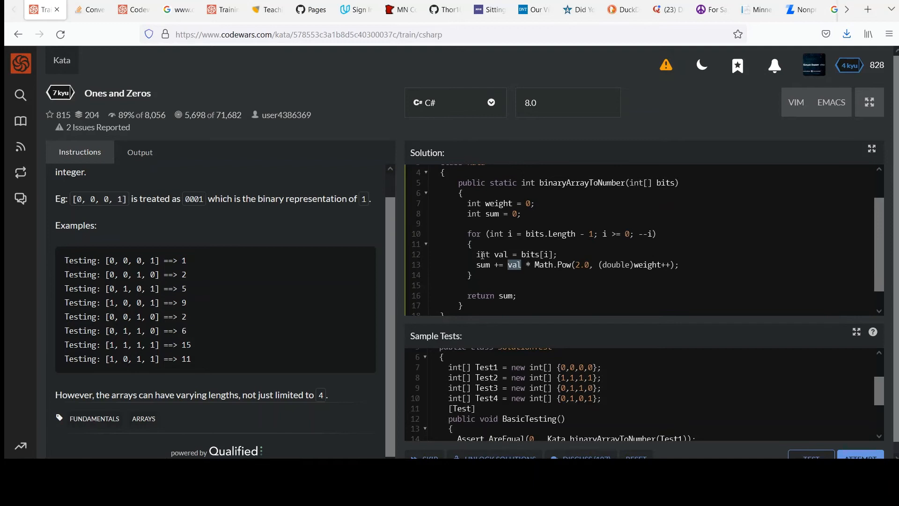
mouse_move(538, 264)
type(" (int)")
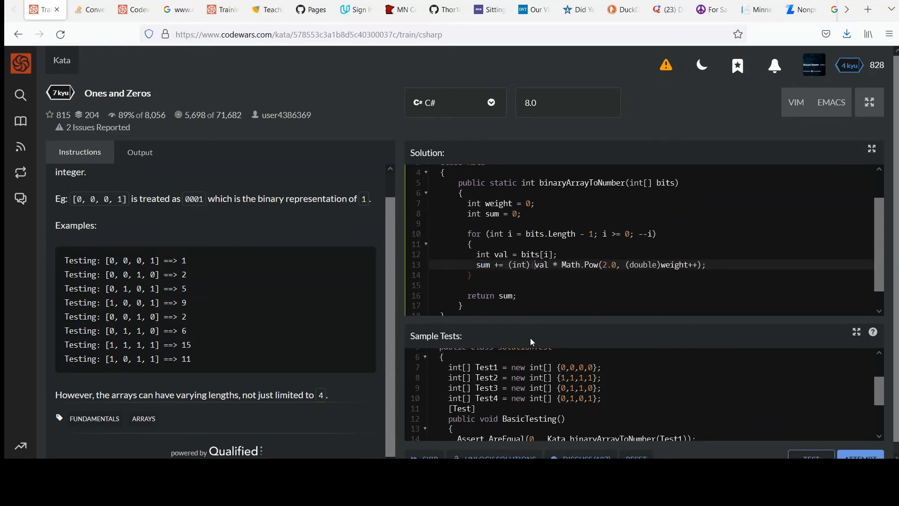
Wrap the product as (int)(val * Math.Pow(2.0, (double)weight++)).
scroll("down", 3)
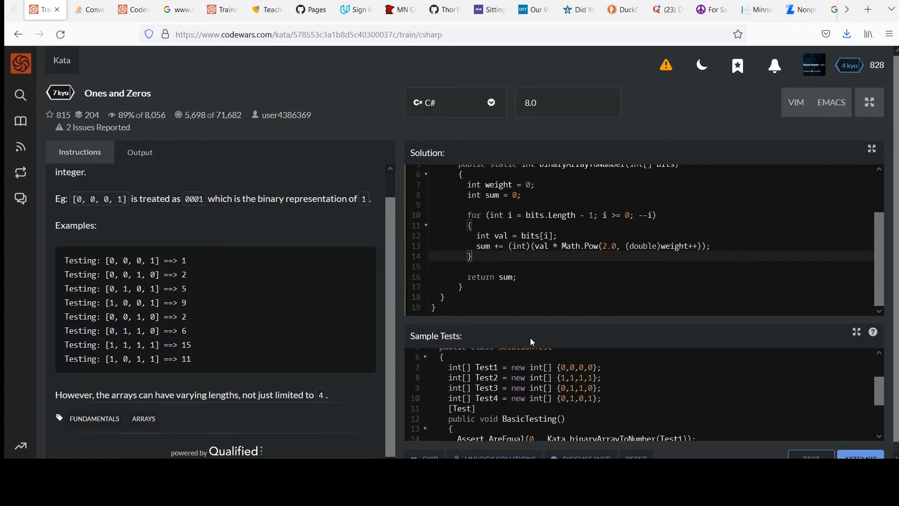
mouse_move(870, 242)
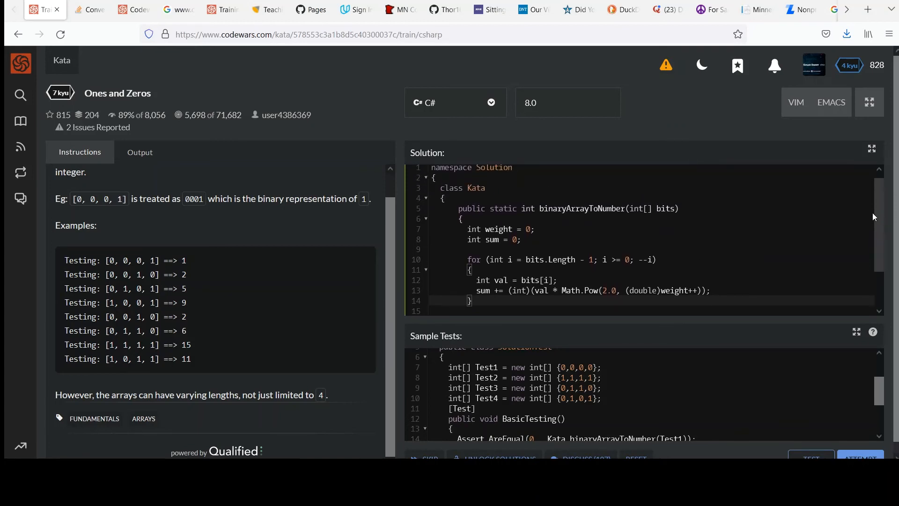
scroll("down", 3)
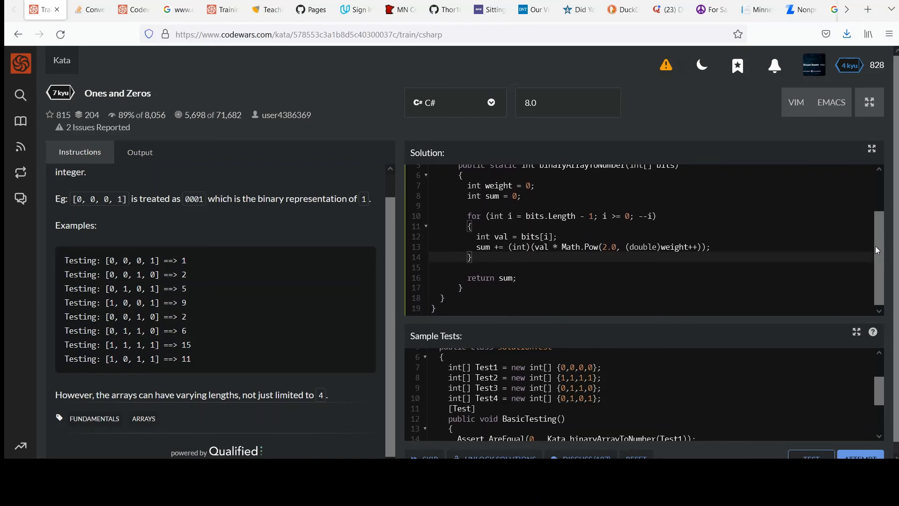
mouse_move(749, 300)
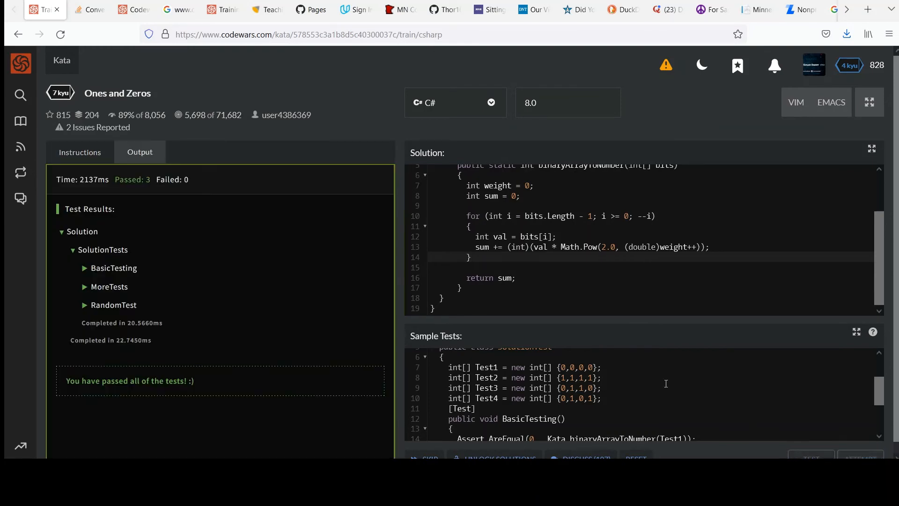
Run the sample tests, then add 'using System;' to fix the CS0103 Math error.
left_click(811, 457)
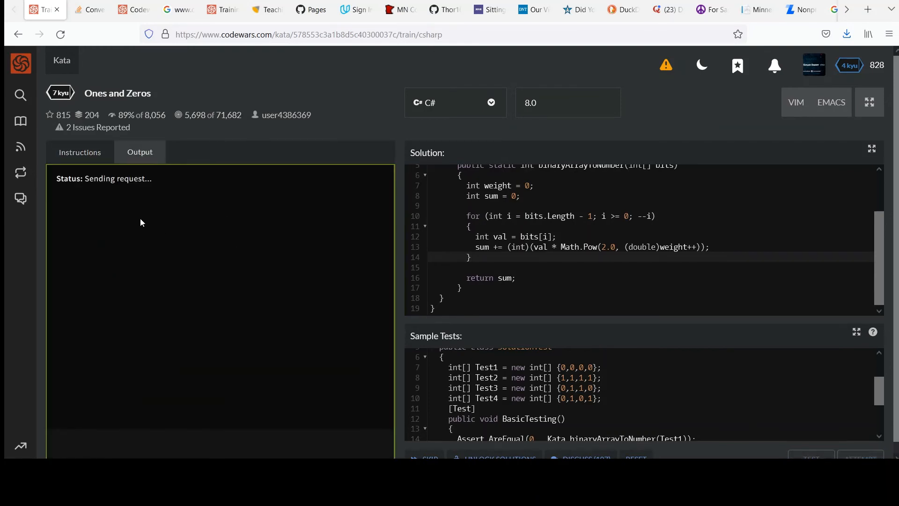
left_click(810, 457)
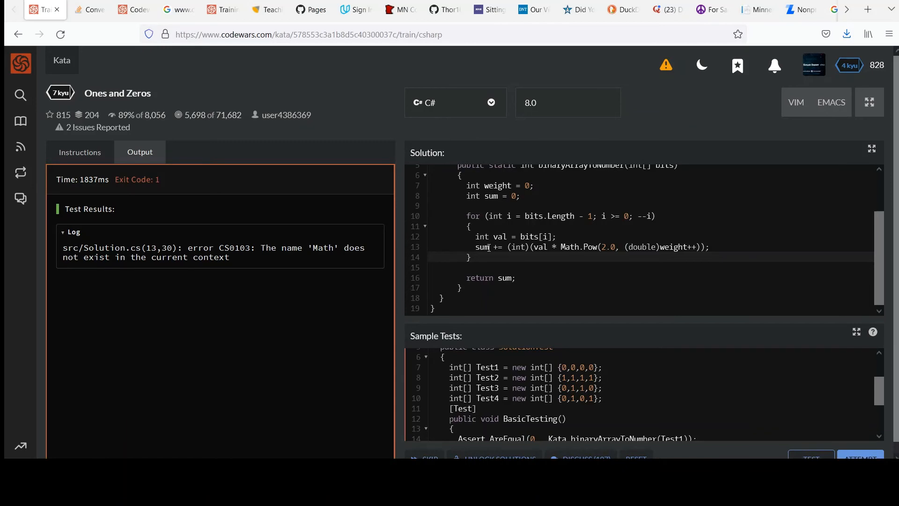
mouse_move(211, 258)
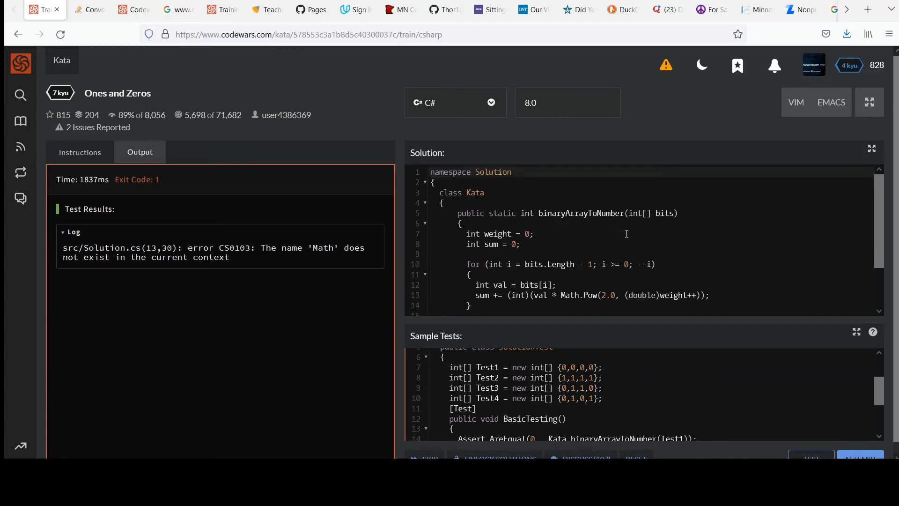
type("using System;")
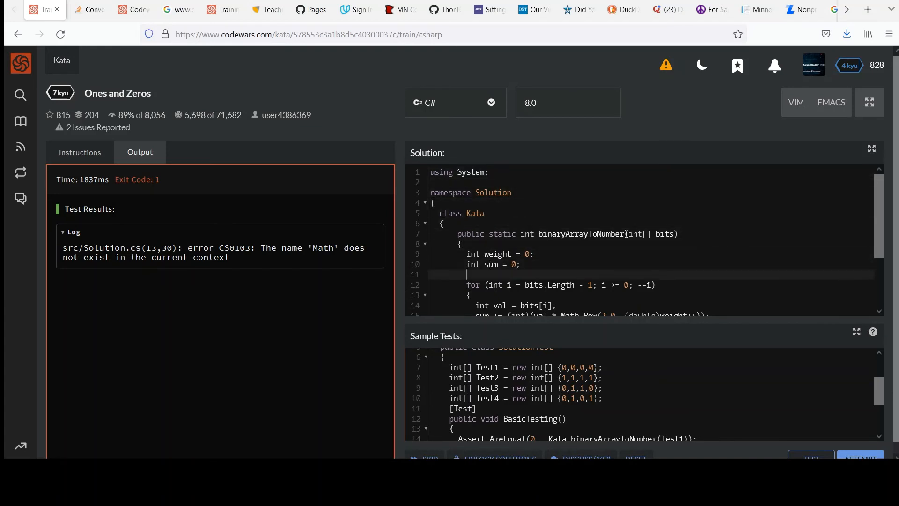
scroll("down", 3)
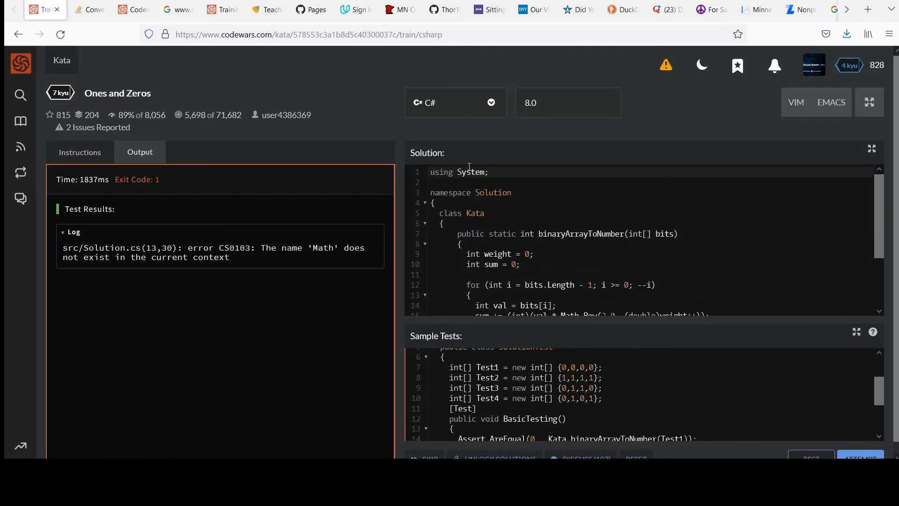
double_click(472, 172)
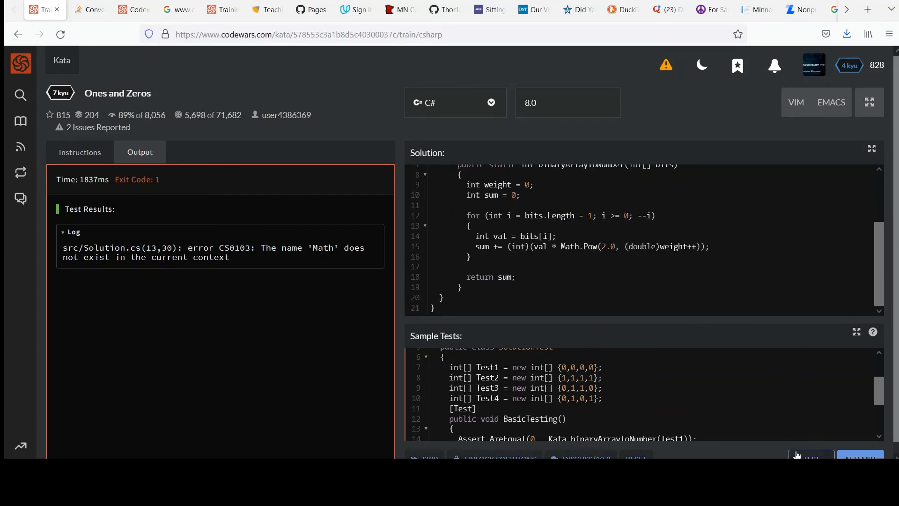
Rerun the sample tests and the full Attempt suite, passing all test groups.
left_click(810, 456)
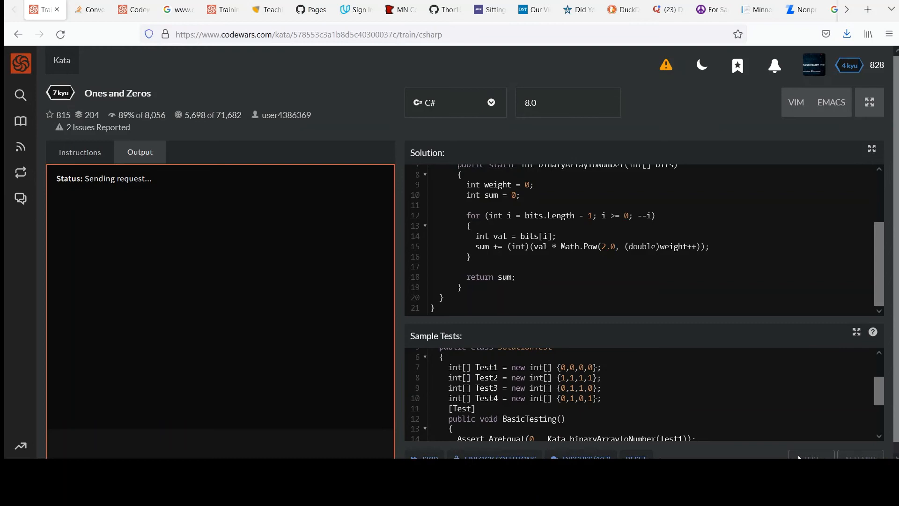
left_click(810, 457)
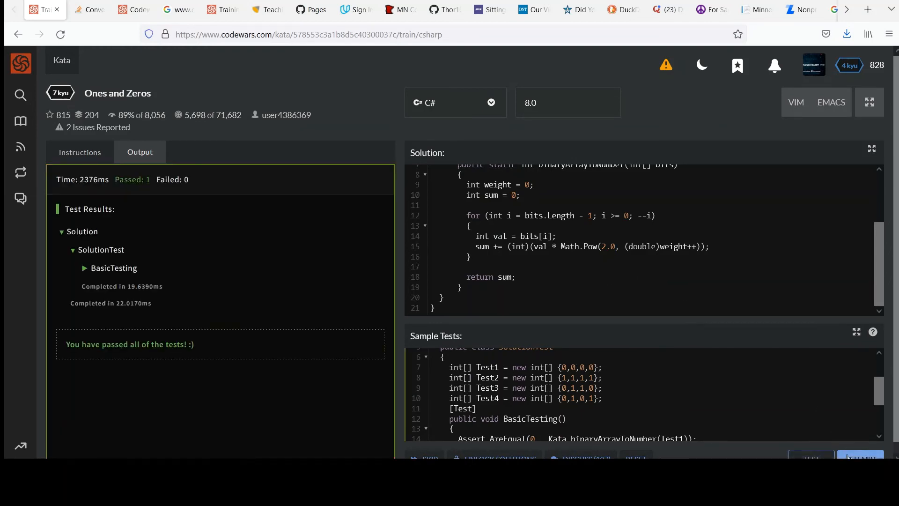
left_click(859, 456)
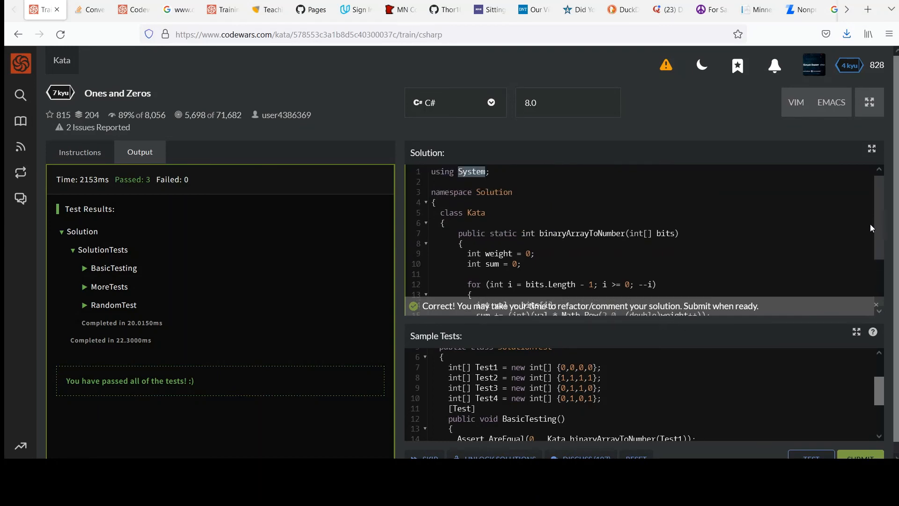
Review the binaryArrayToNumber code and re-read the kata instructions before submitting.
scroll("down", 3)
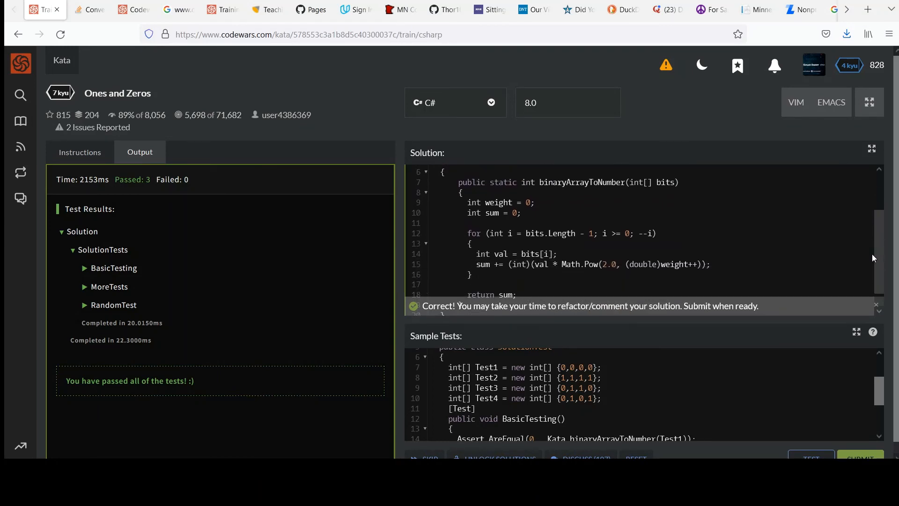
scroll("down", 3)
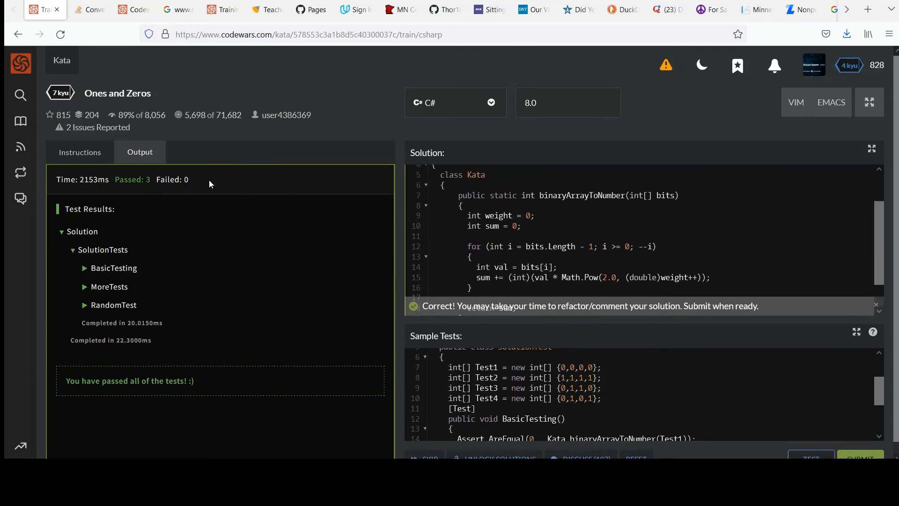
left_click(80, 151)
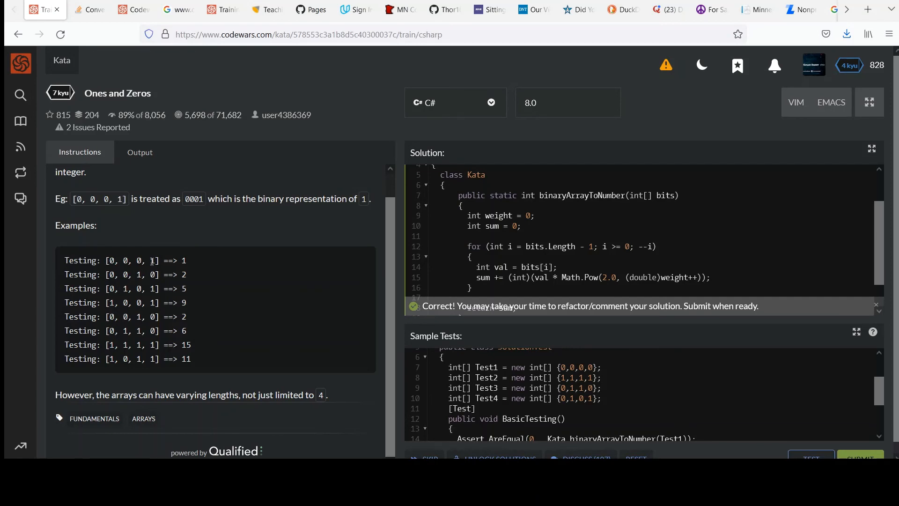
mouse_move(617, 281)
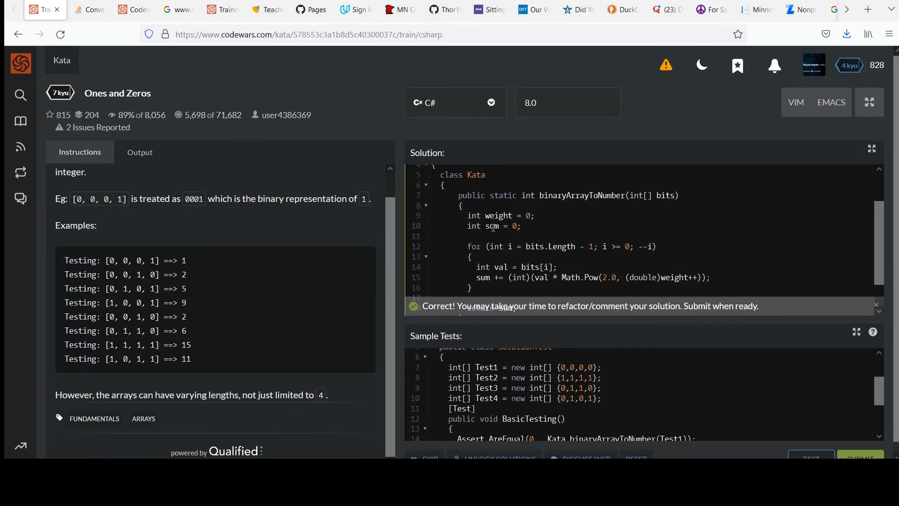
mouse_move(890, 241)
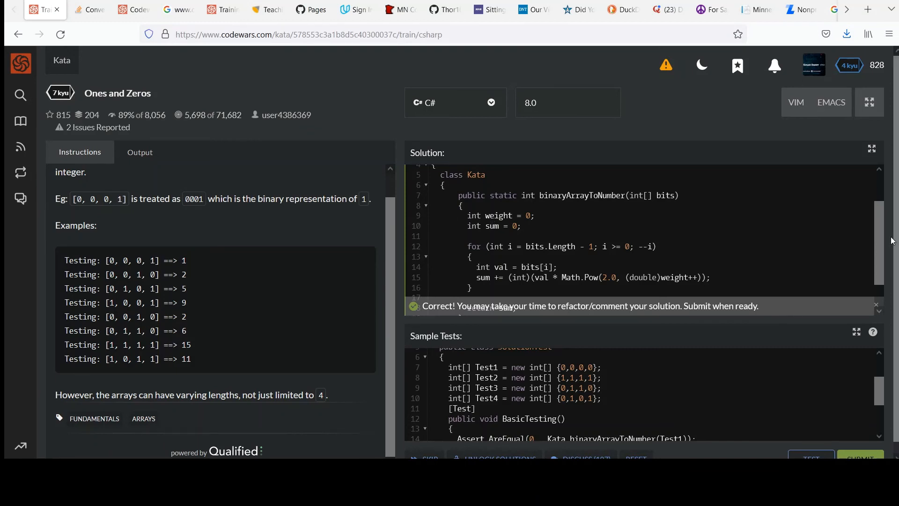
scroll("down", 3)
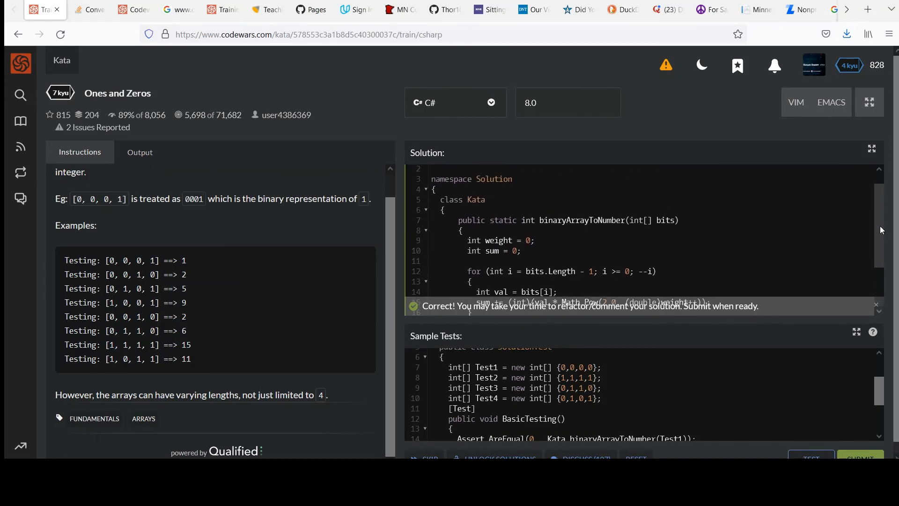
scroll("down", 3)
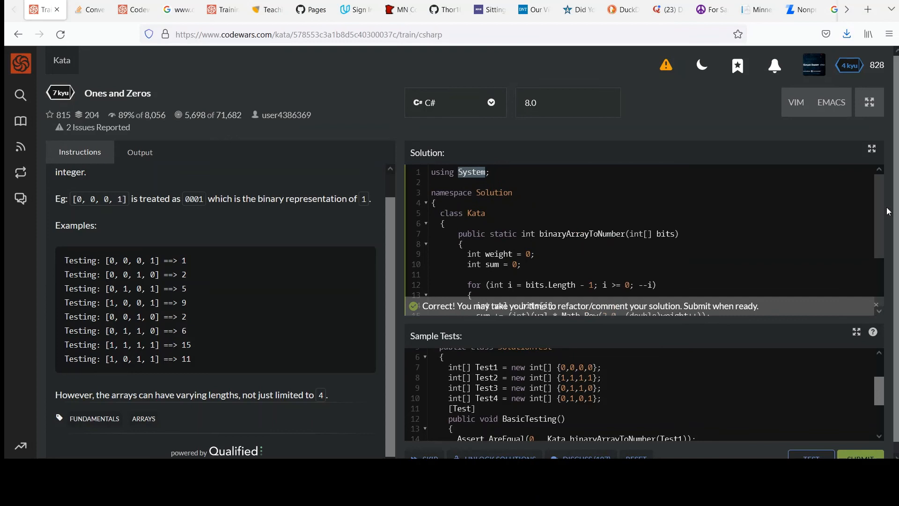
scroll("down", 3)
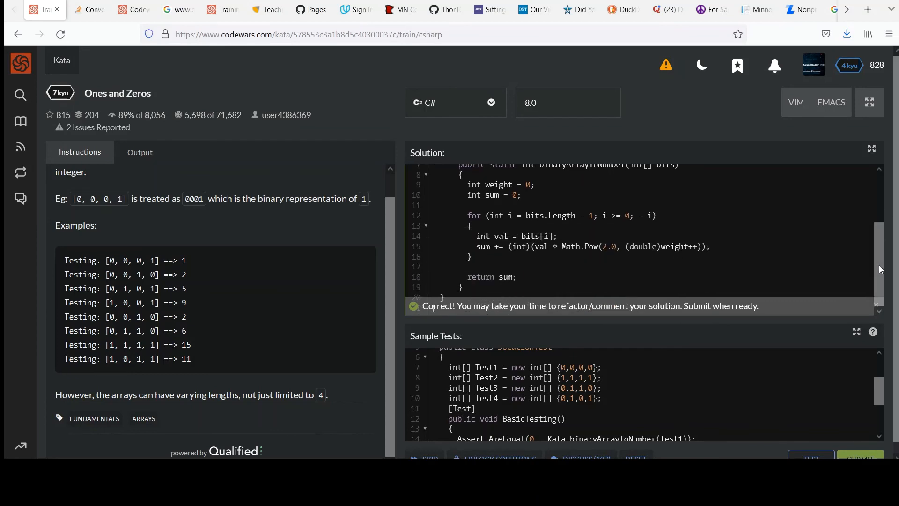
mouse_move(860, 456)
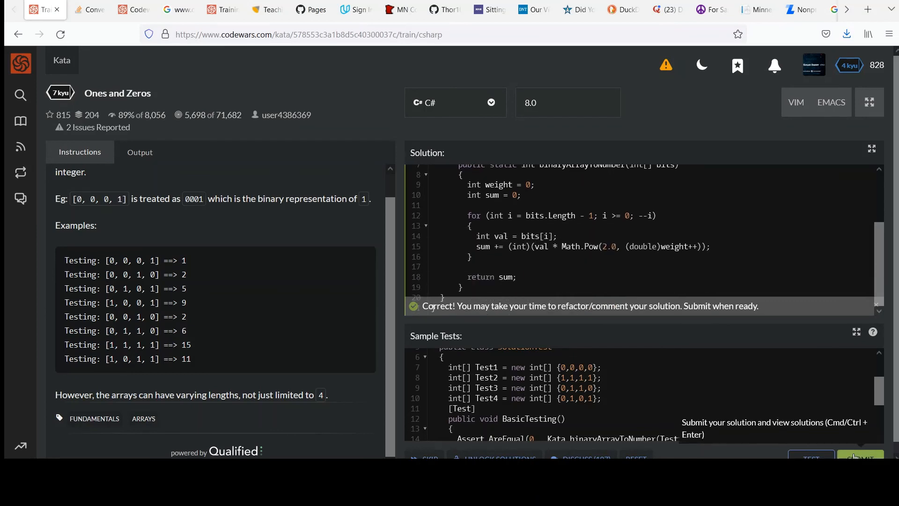
Submit the passing Ones and Zeros solution as final.
left_click(860, 456)
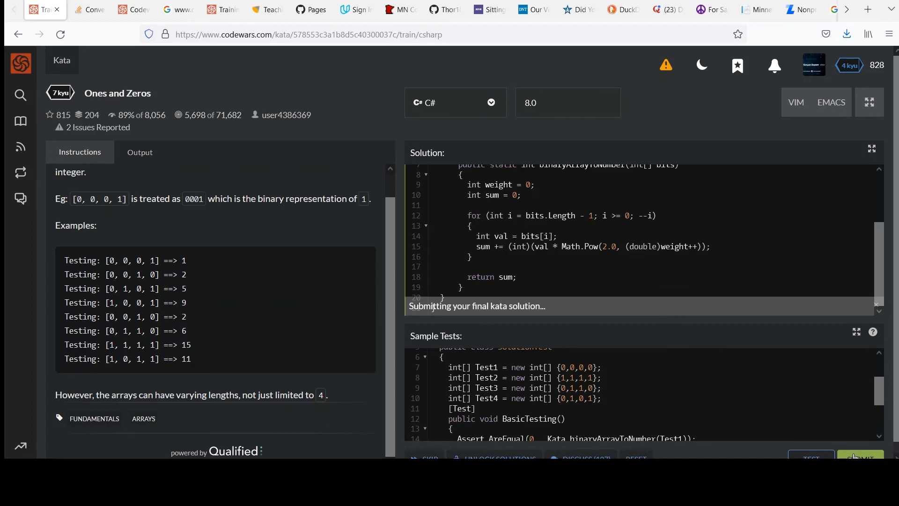
Toggle the profile dropdown while the C# solutions page for the kata loads.
left_click(813, 64)
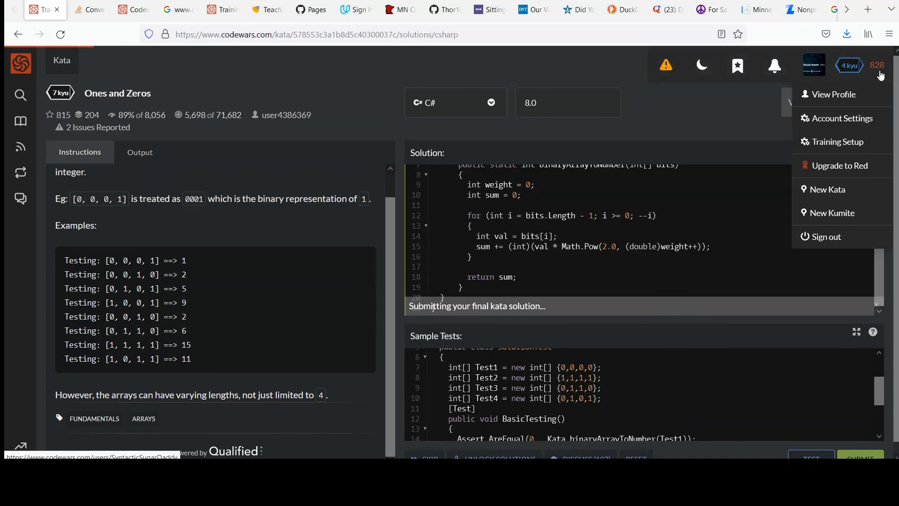
left_click(670, 124)
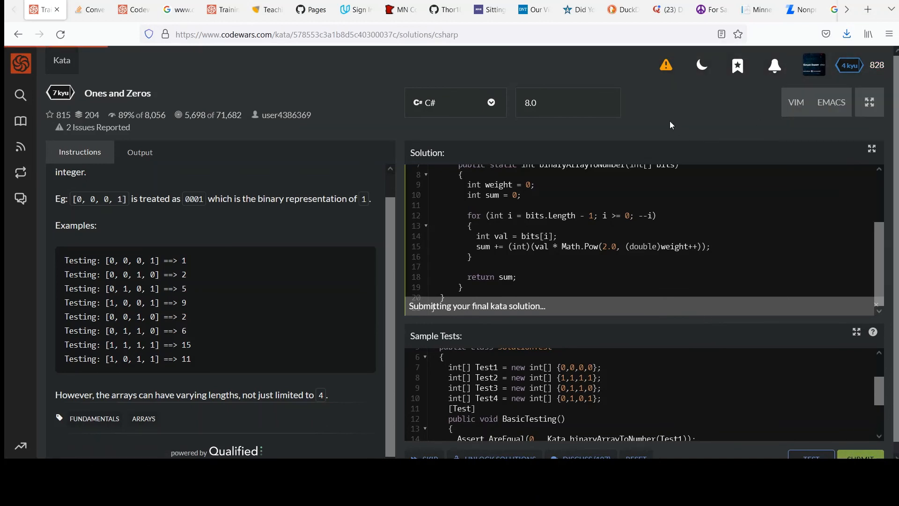
mouse_move(670, 251)
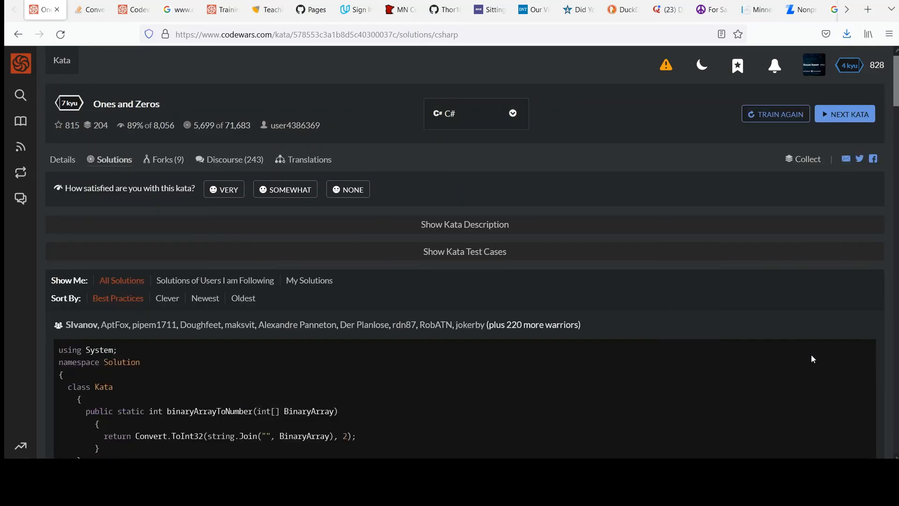
mouse_move(278, 376)
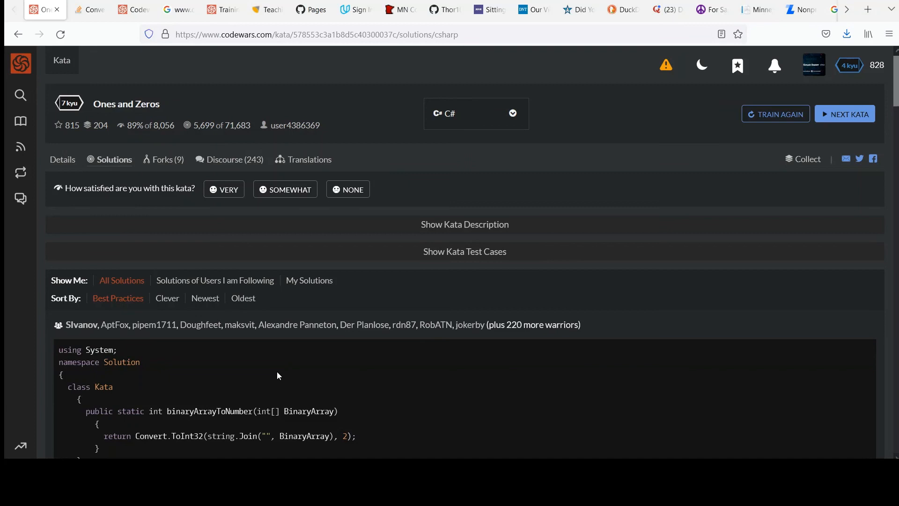
mouse_move(150, 437)
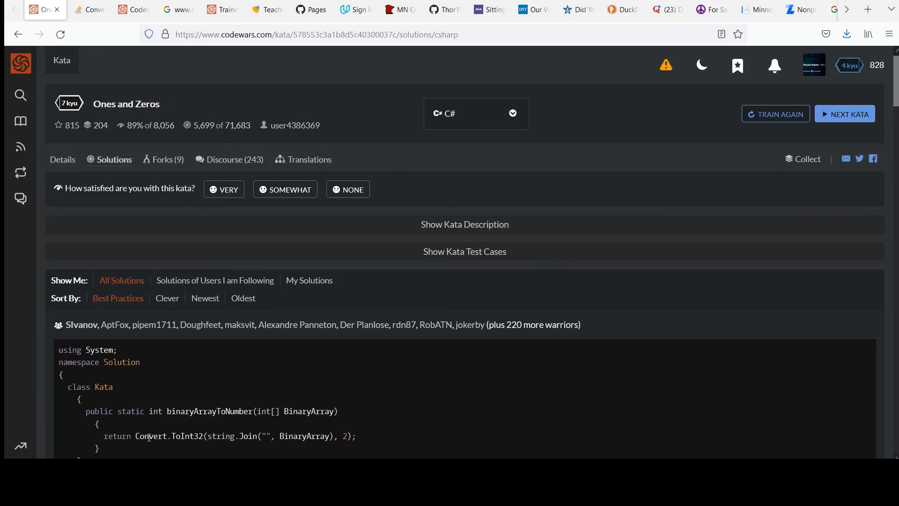
double_click(151, 436)
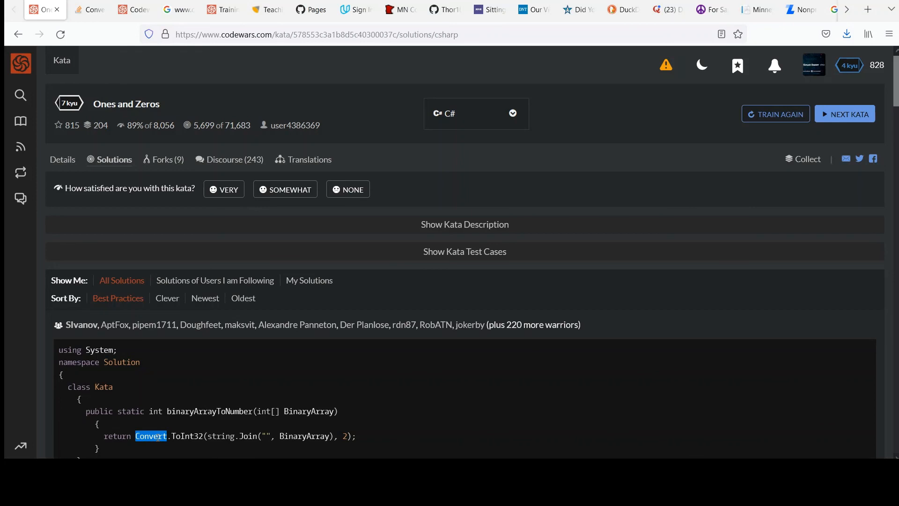
left_click(150, 436)
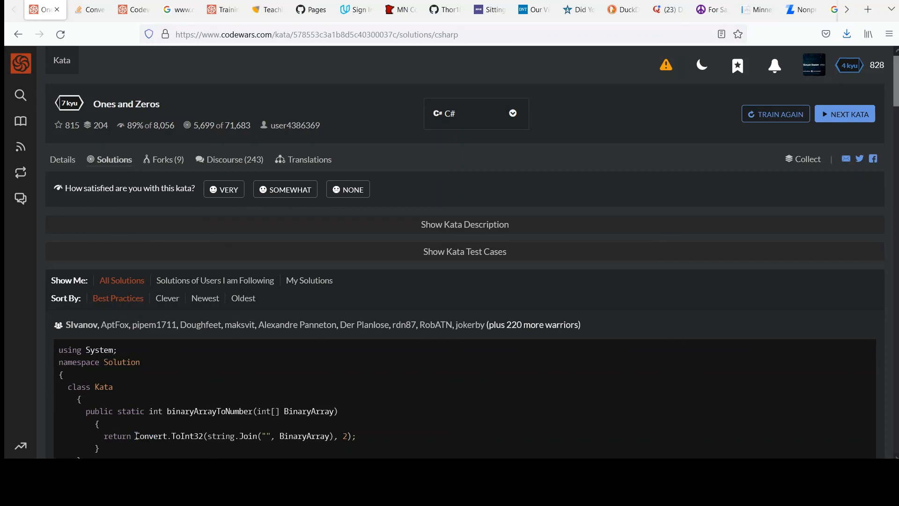
double_click(118, 435)
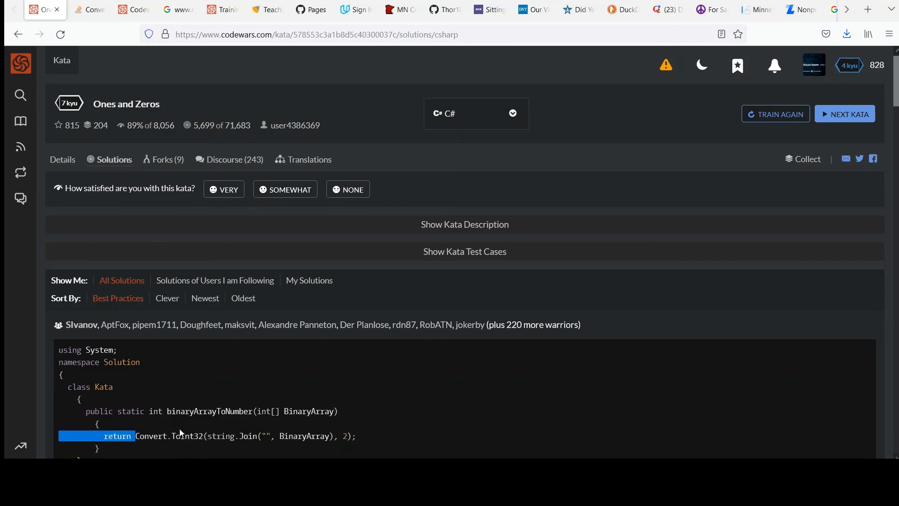
double_click(168, 435)
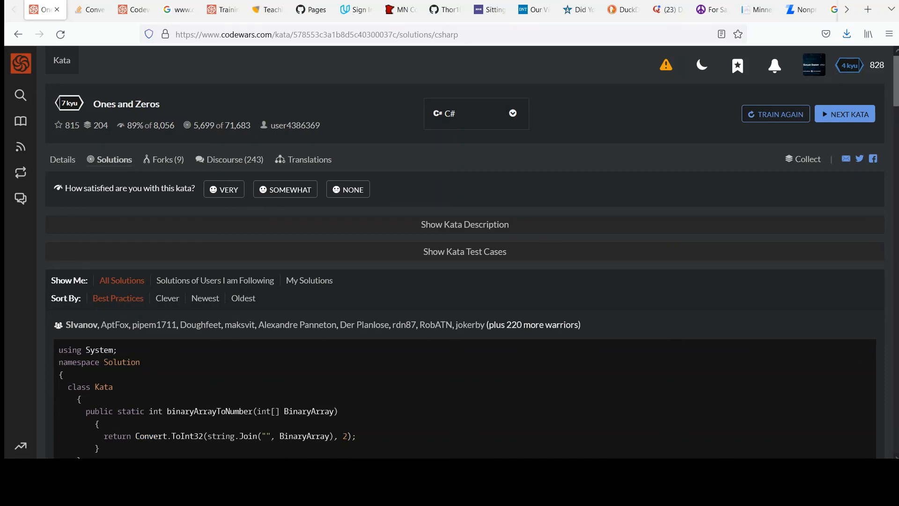
scroll("down", 3)
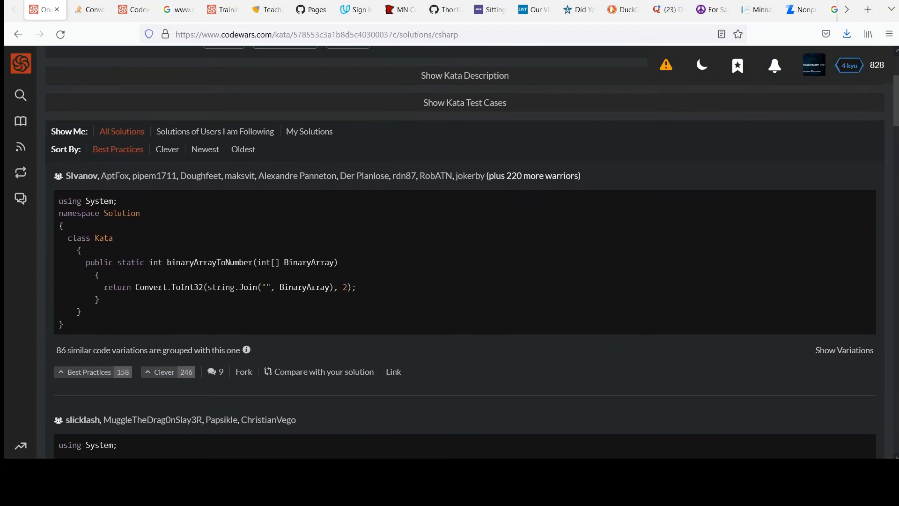
scroll("down", 3)
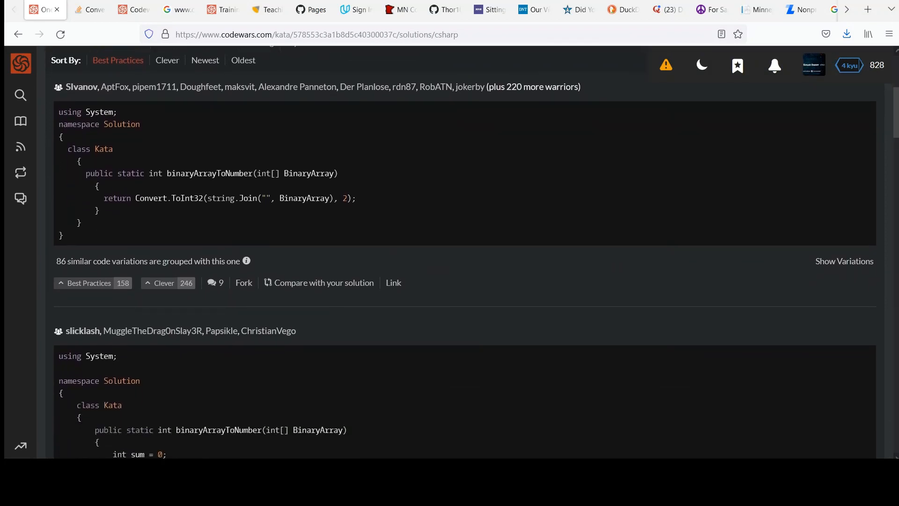
mouse_move(226, 208)
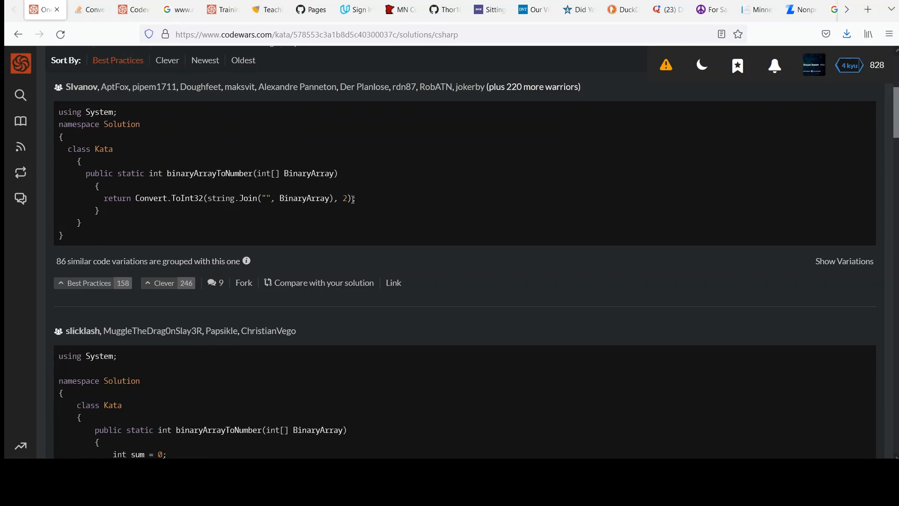
double_click(346, 197)
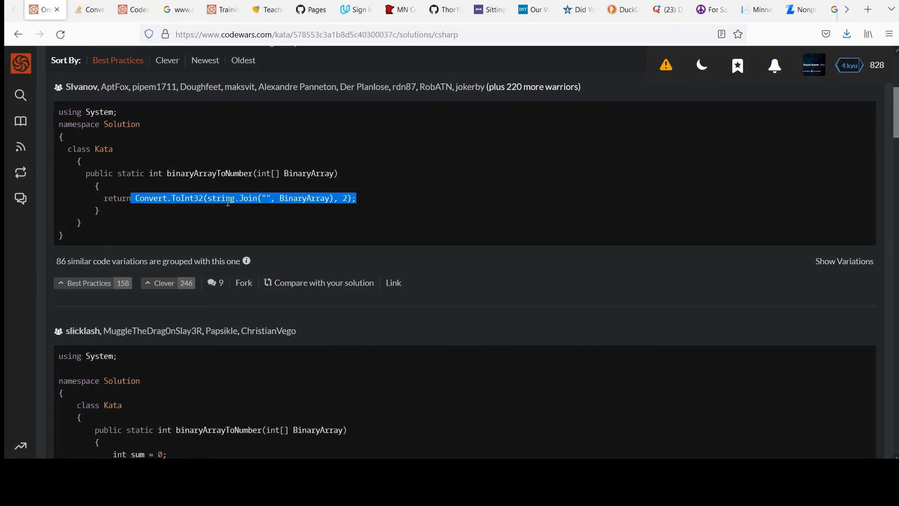
left_click(390, 197)
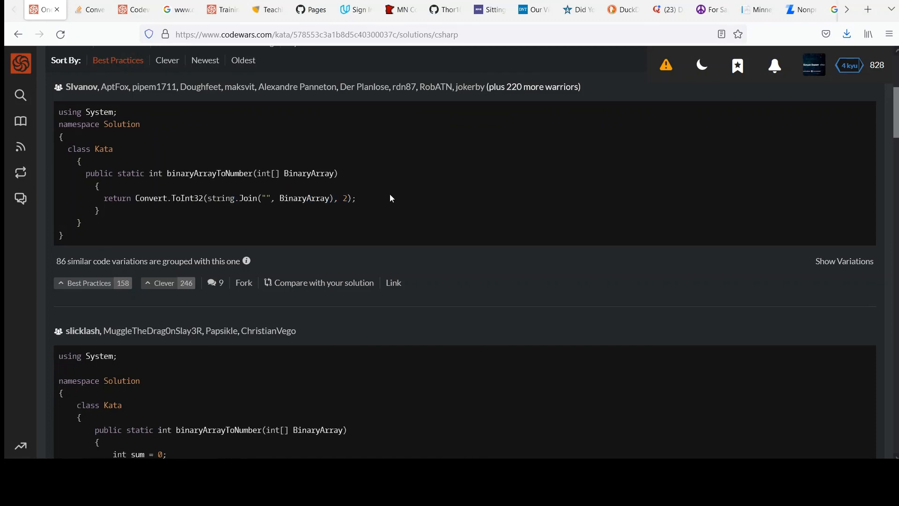
scroll("down", 3)
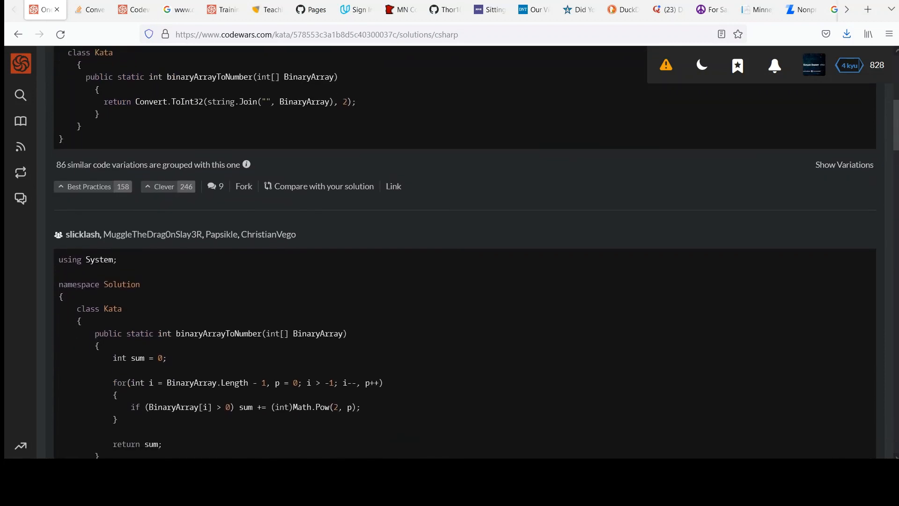
scroll("down", 3)
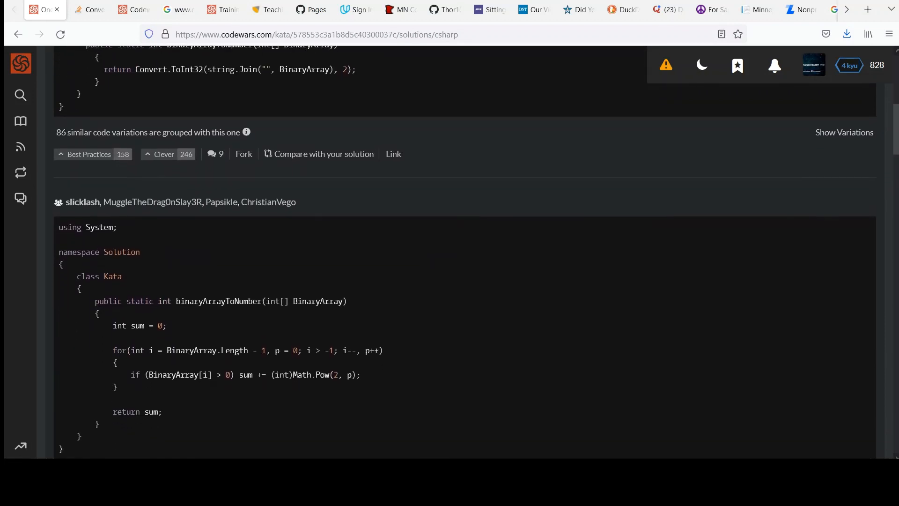
scroll("down", 3)
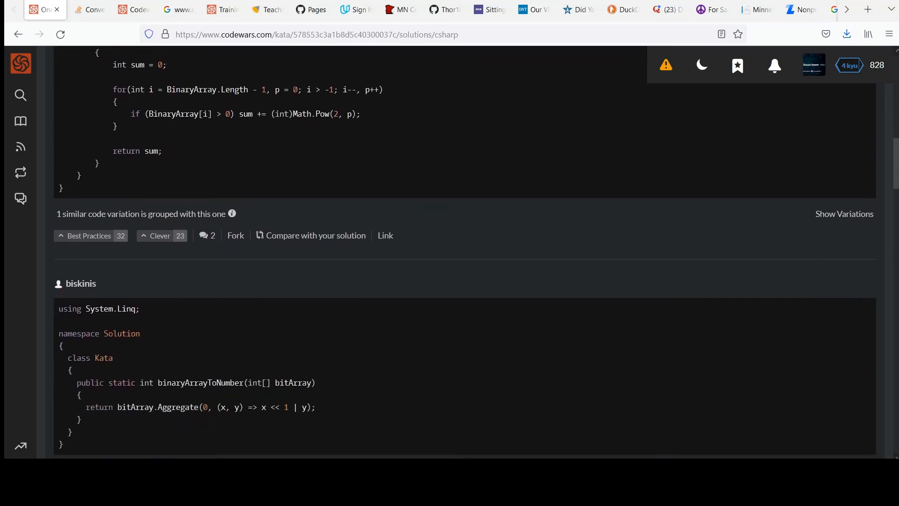
scroll("down", 3)
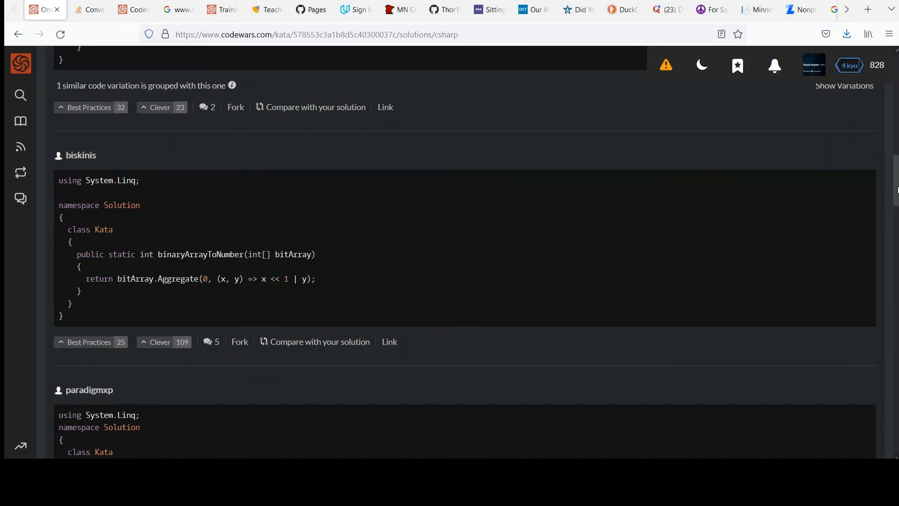
scroll("down", 3)
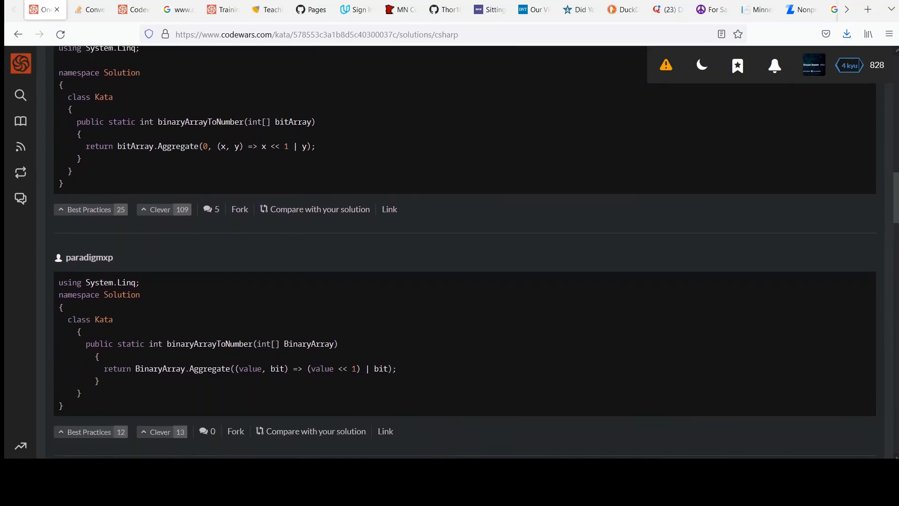
scroll("down", 3)
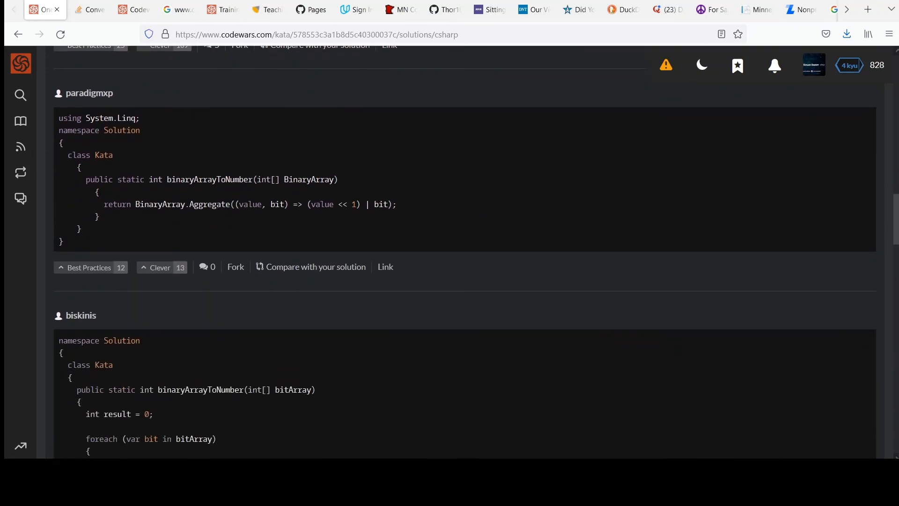
scroll("down", 3)
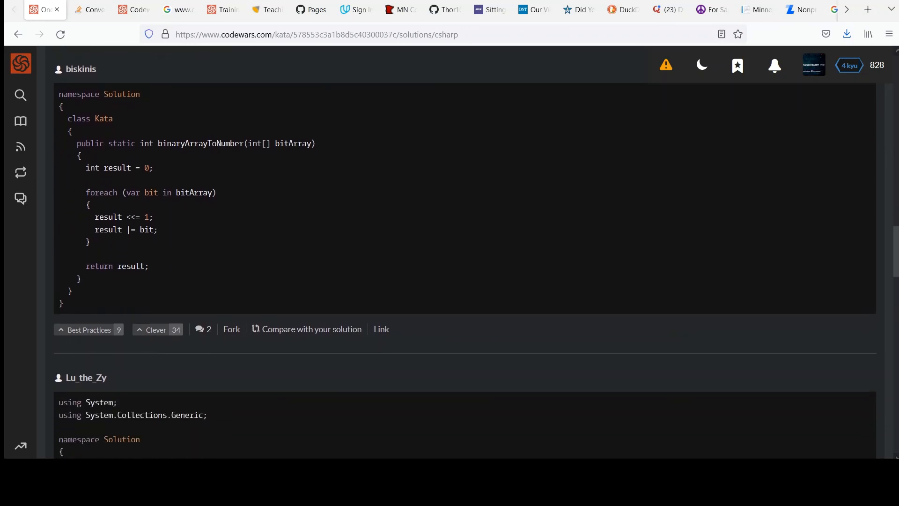
scroll("down", 3)
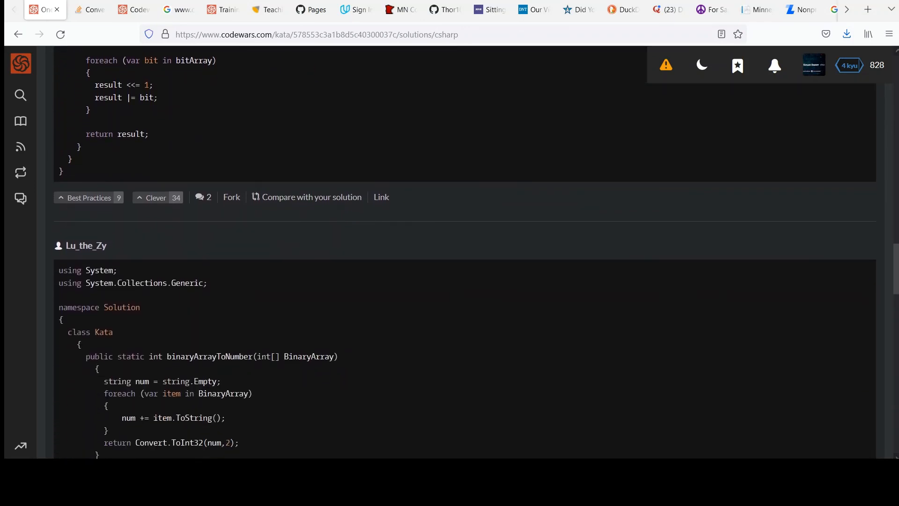
scroll("down", 3)
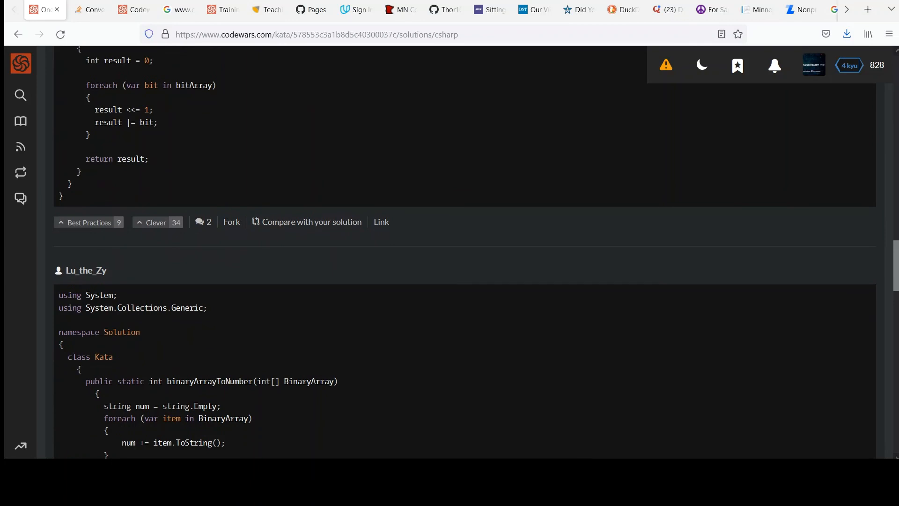